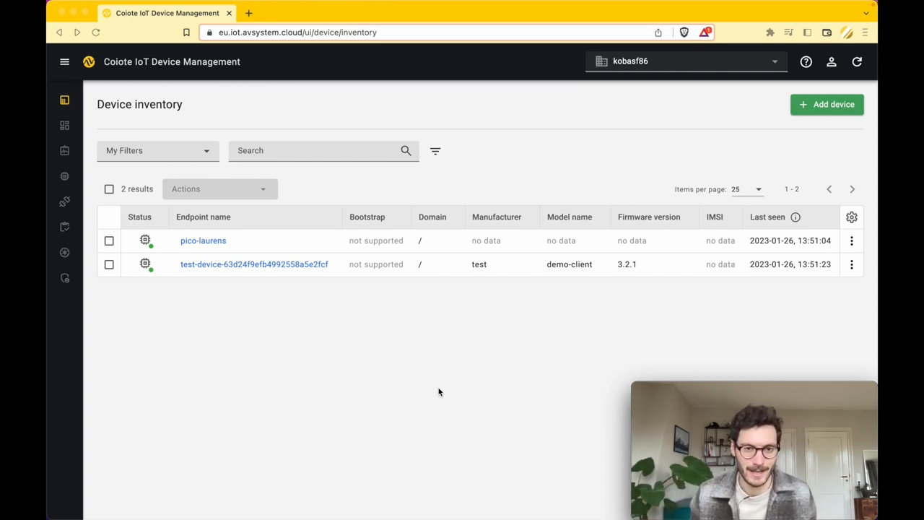
mouse_move(524, 380)
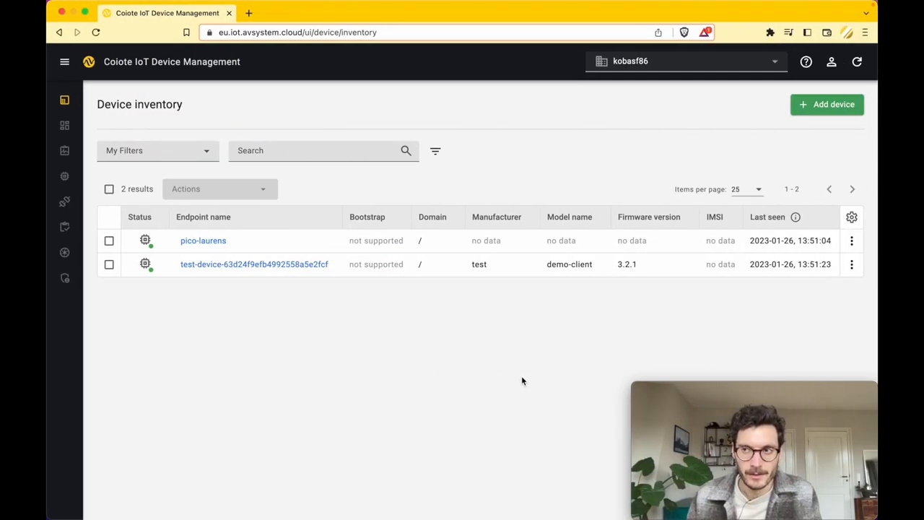
Open a Terminal session in the AVSystem folder beside the two-device inventory.
click(570, 42)
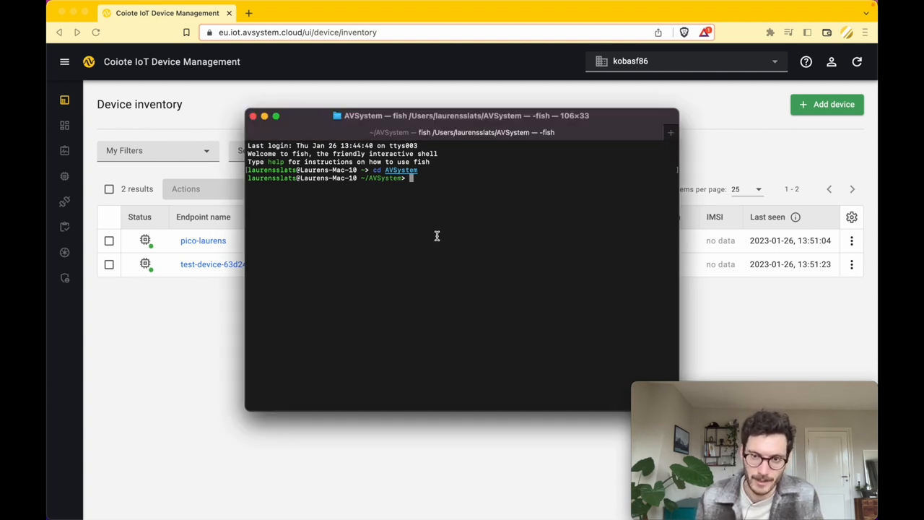
Clone Anjay-zephyr-client from GitHub, update west modules, and enter its demo folder.
text(git clone https://github.com/AVSystem/Anjay-zephyr-client)
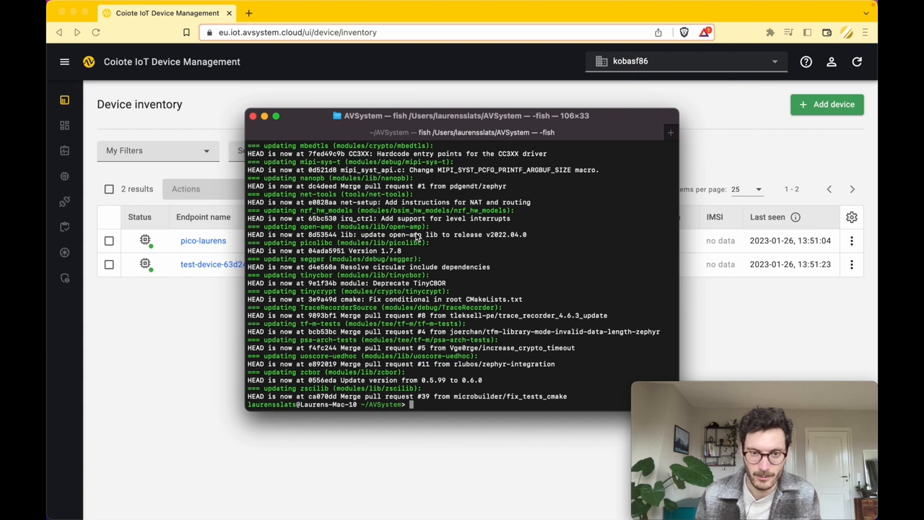
text(cd demo/)
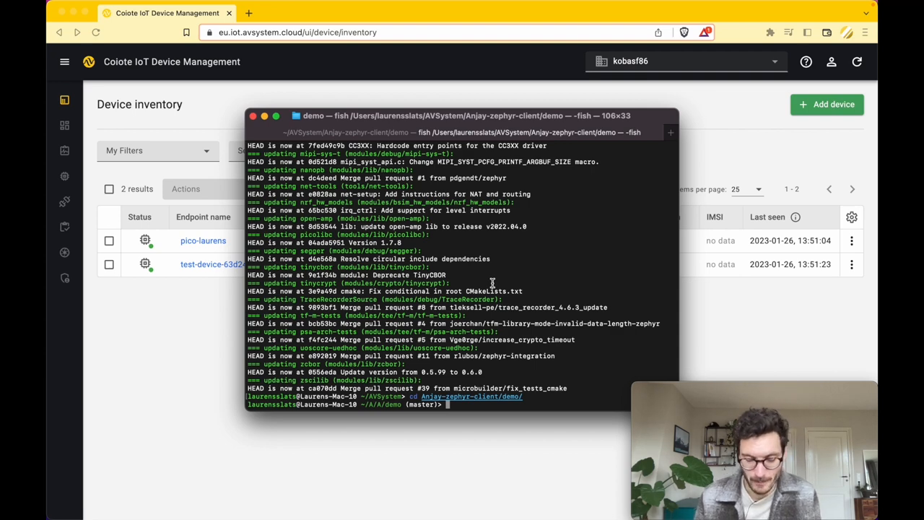
Enable manual cell-based location requests in the thingy91_nrf9160ns menuconfig and save the configuration.
text(west build -b thingy91_nrf9160ns -p -t menuconfig)
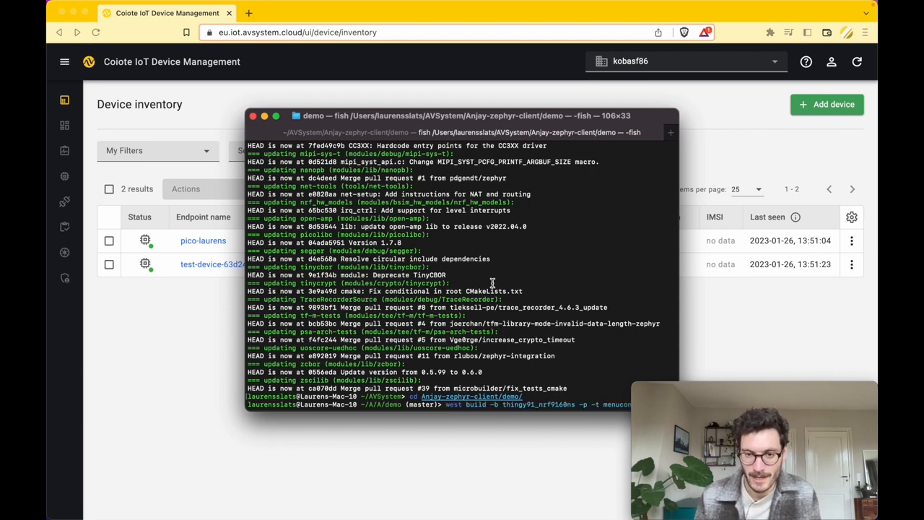
key(Return)
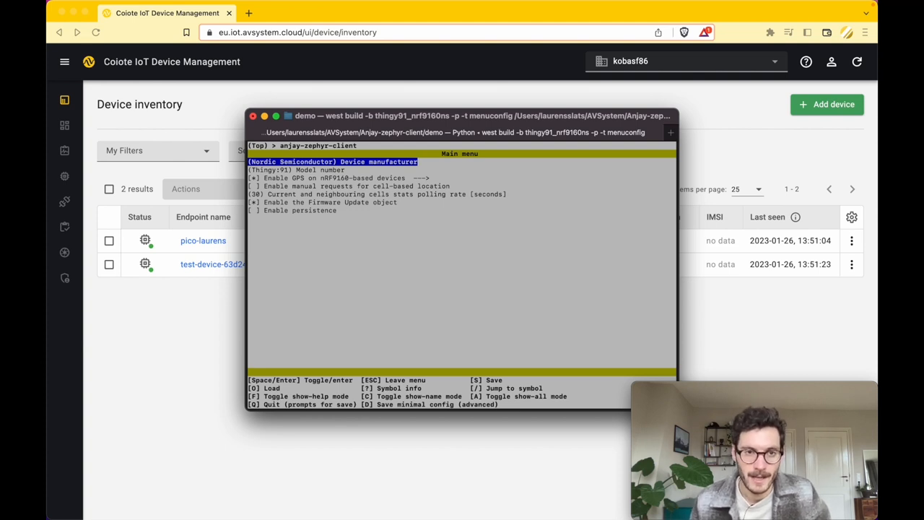
key(Down)
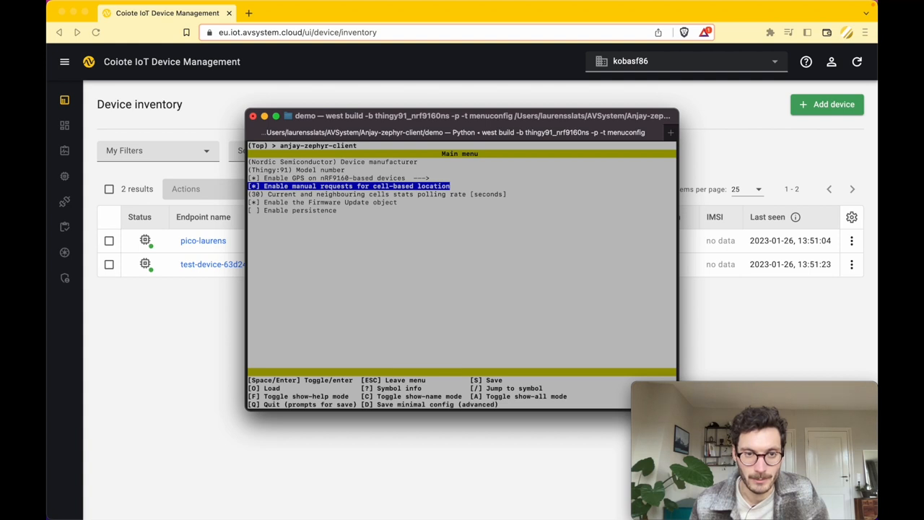
key(Up)
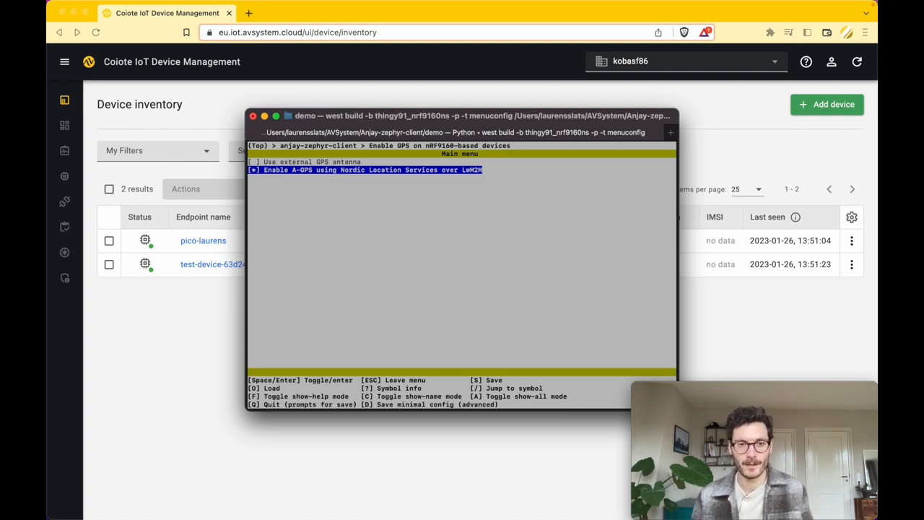
key(Escape)
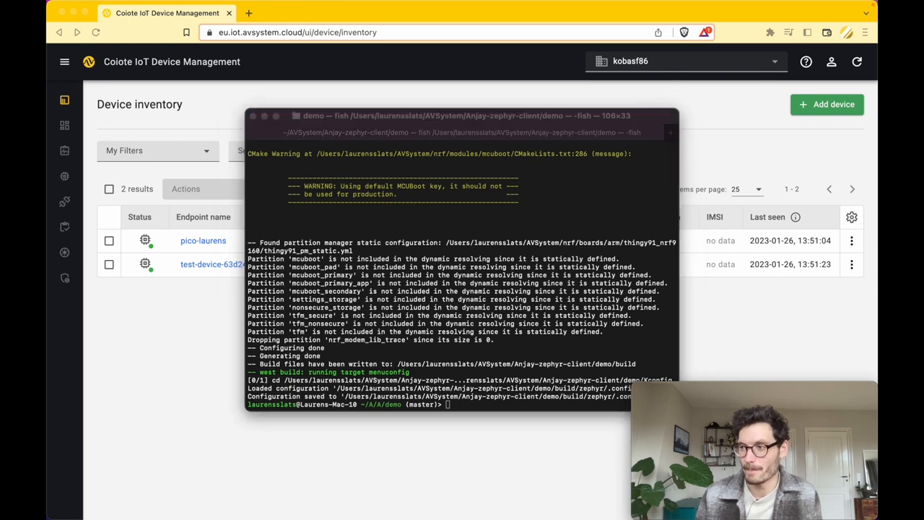
Start the west build and centre the nRF Connect for Desktop apps launcher.
text(west build)
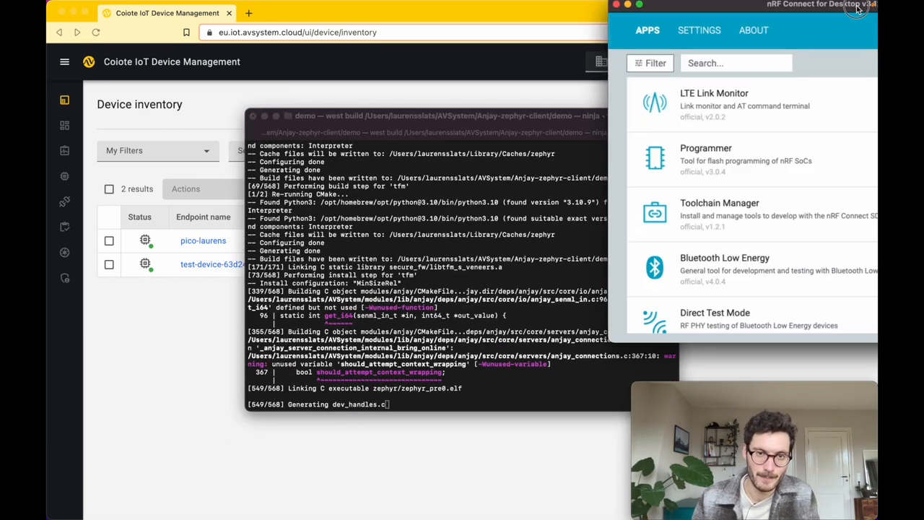
drag(740, 5, 419, 88)
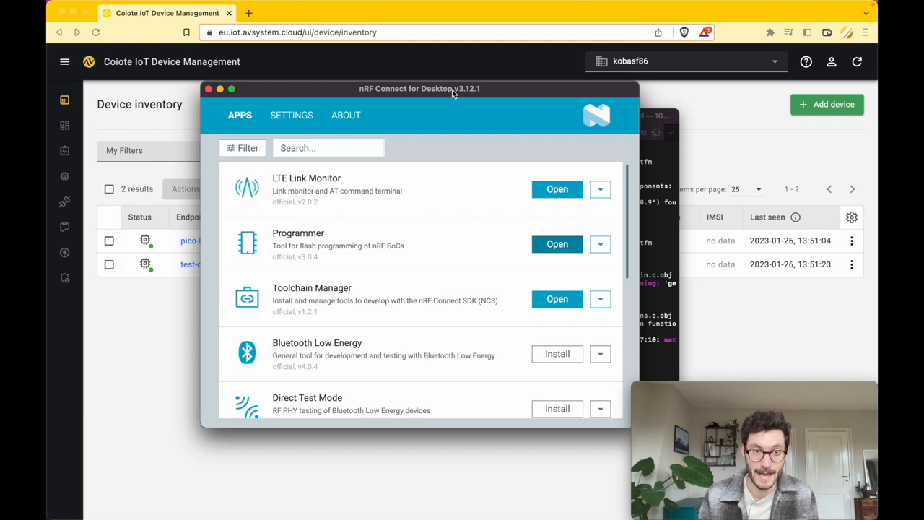
drag(419, 88, 461, 94)
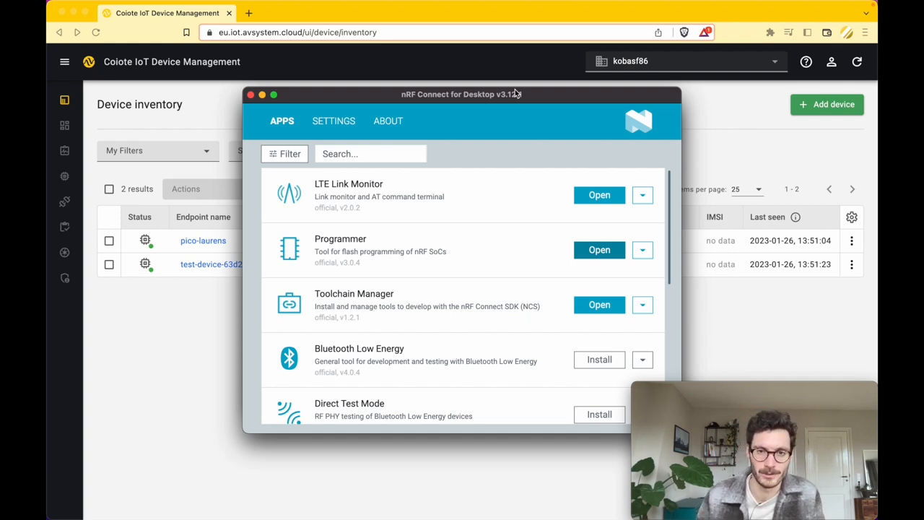
mouse_move(317, 252)
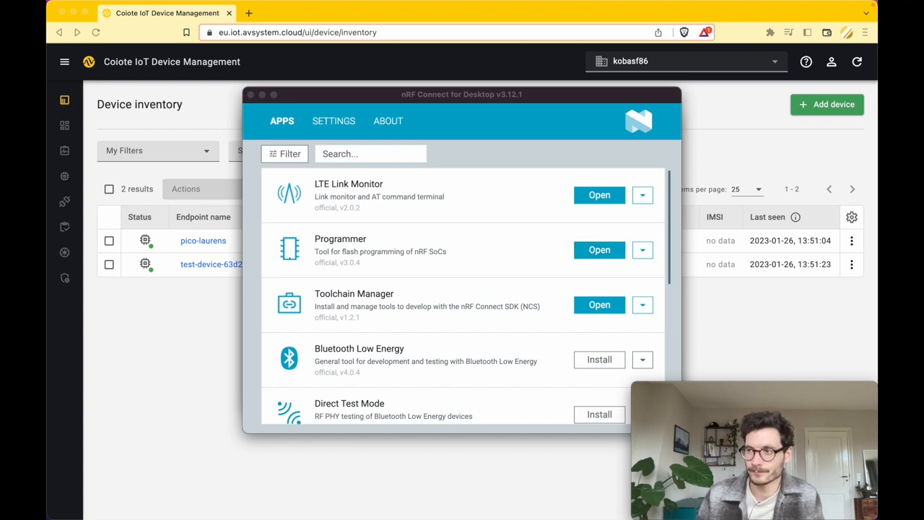
Launch Programmer, find app_signed.hex in build/zephyr, and return to Programmer.
click(600, 250)
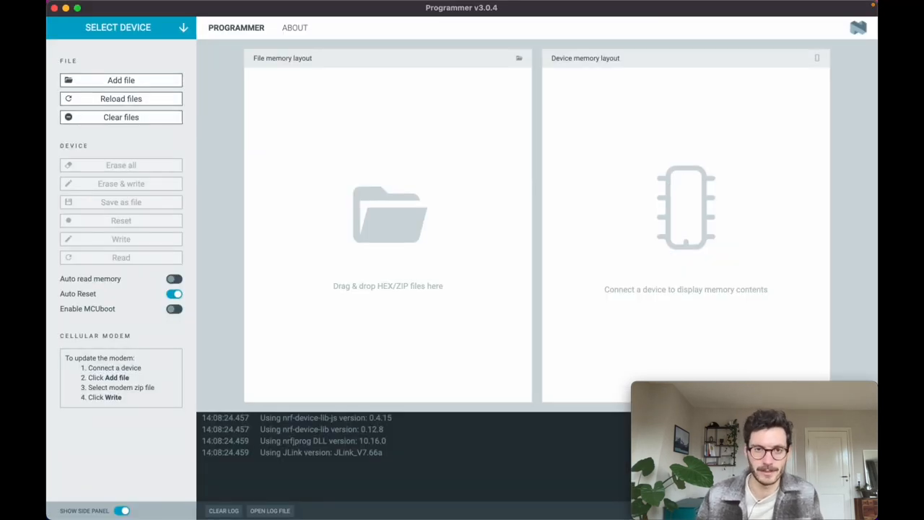
mouse_move(504, 500)
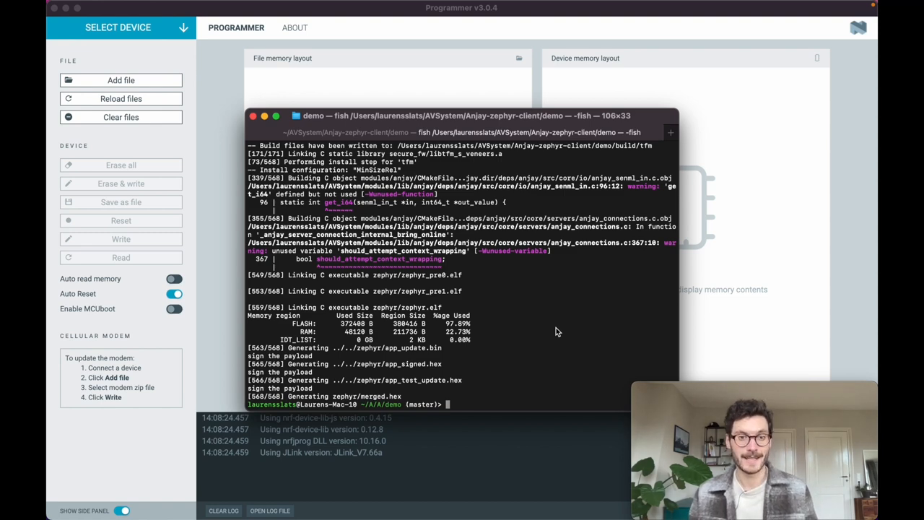
text(cd ../)
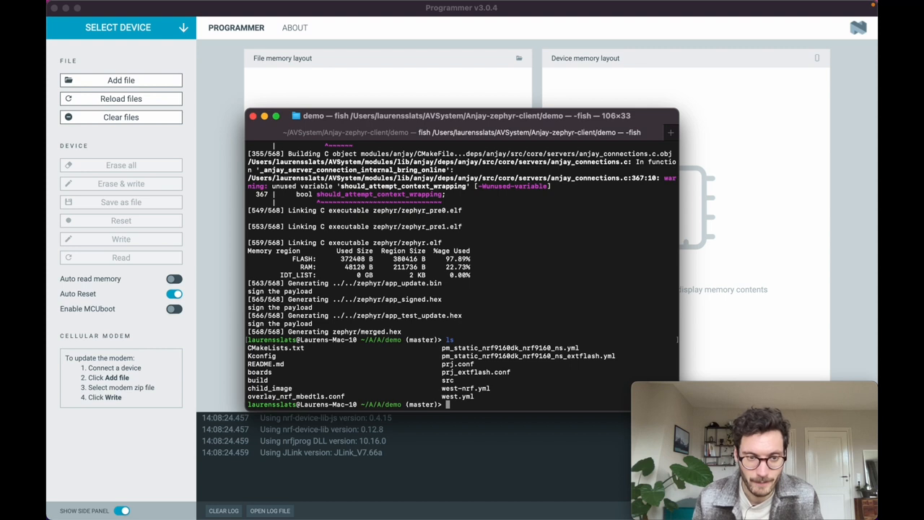
text(cd ../)
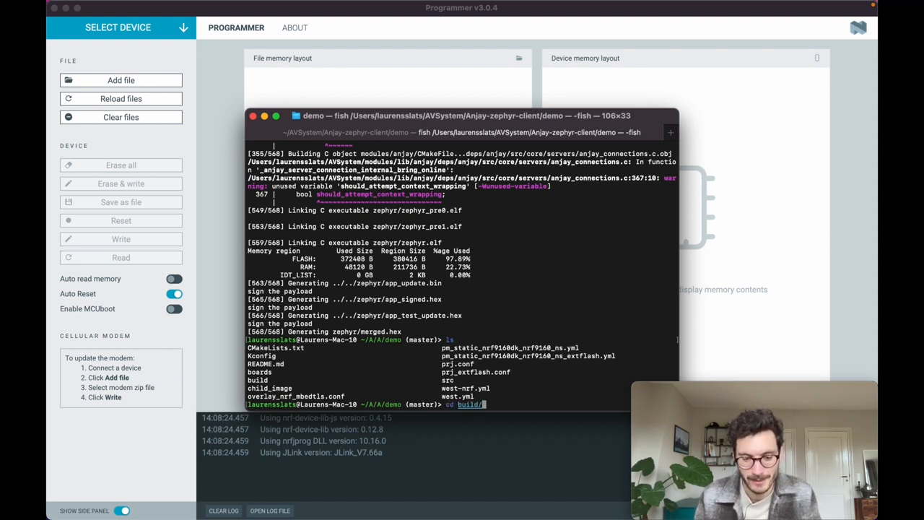
text(zephyr/)
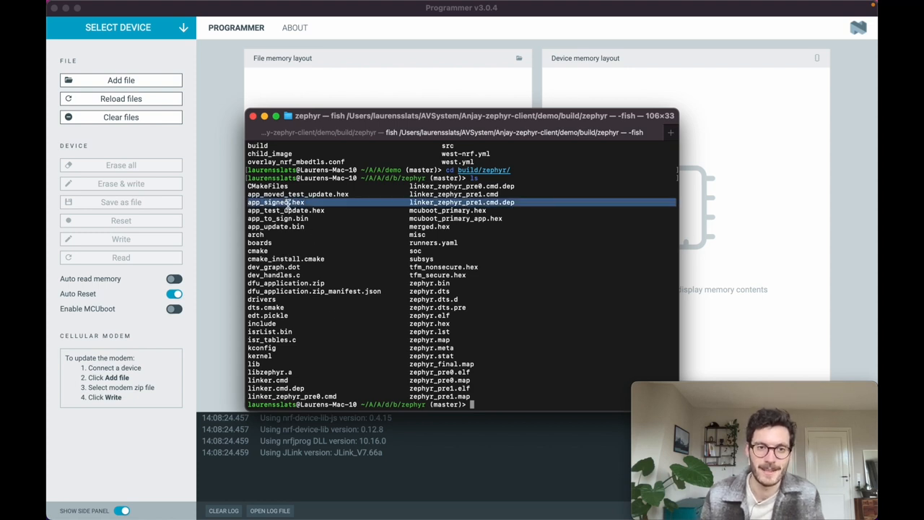
mouse_move(364, 149)
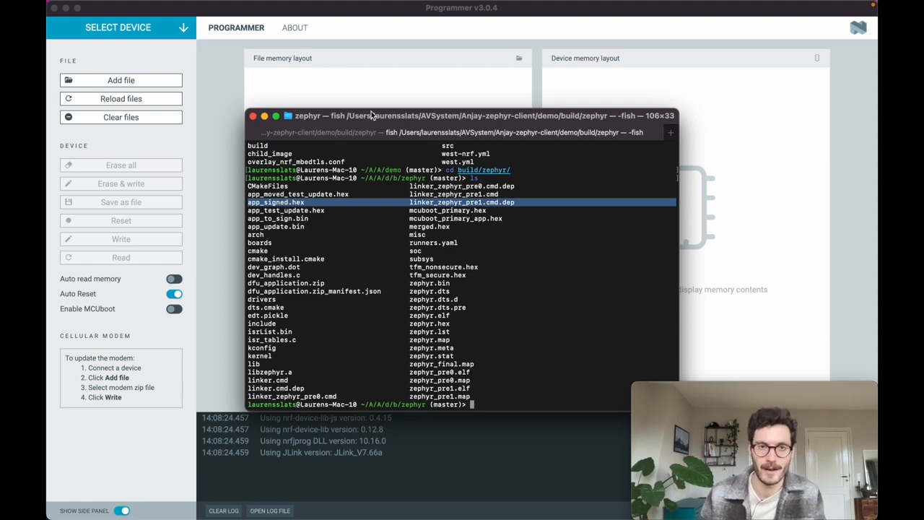
mouse_move(364, 119)
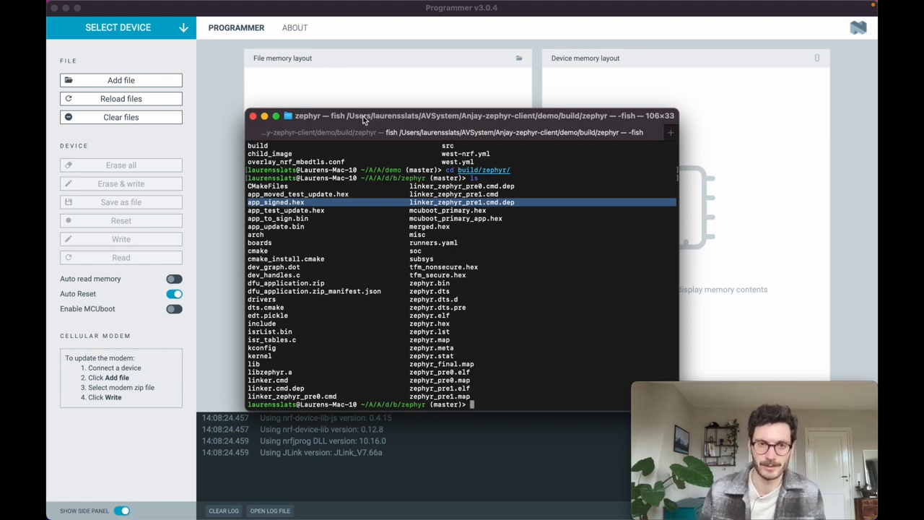
click(252, 115)
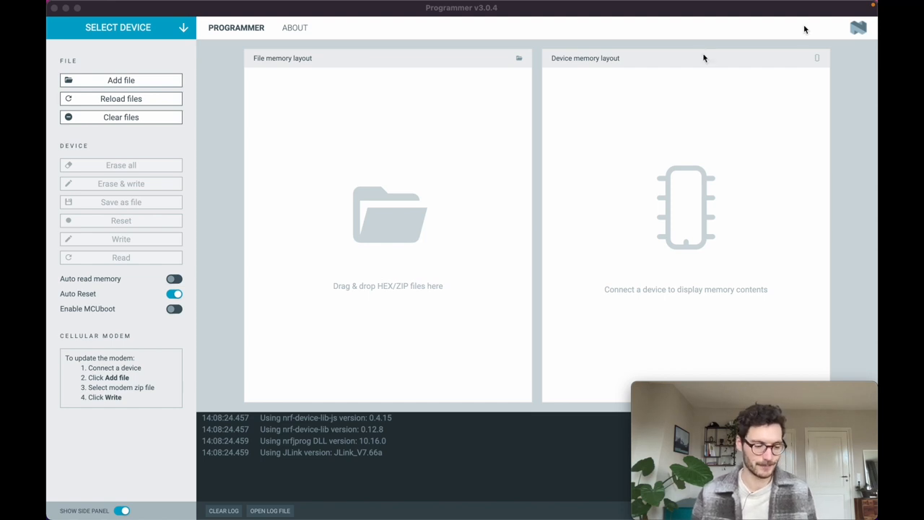
mouse_move(92, 307)
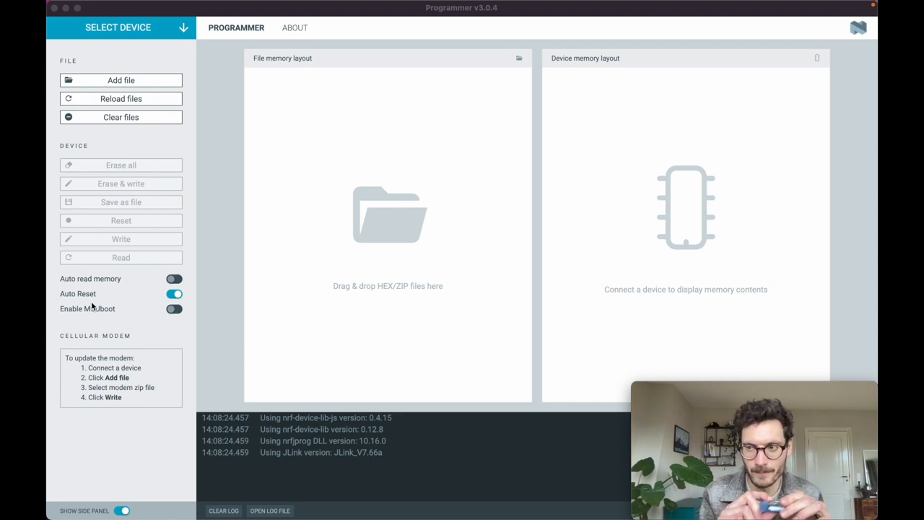
Select the Nordic Thingy:91 and load app_signed.hex into the MCUboot write dialog.
click(119, 28)
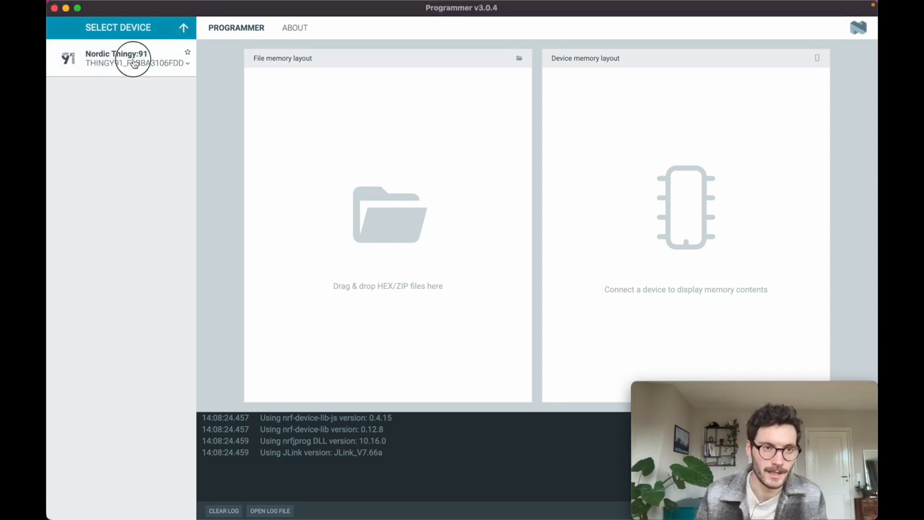
click(123, 58)
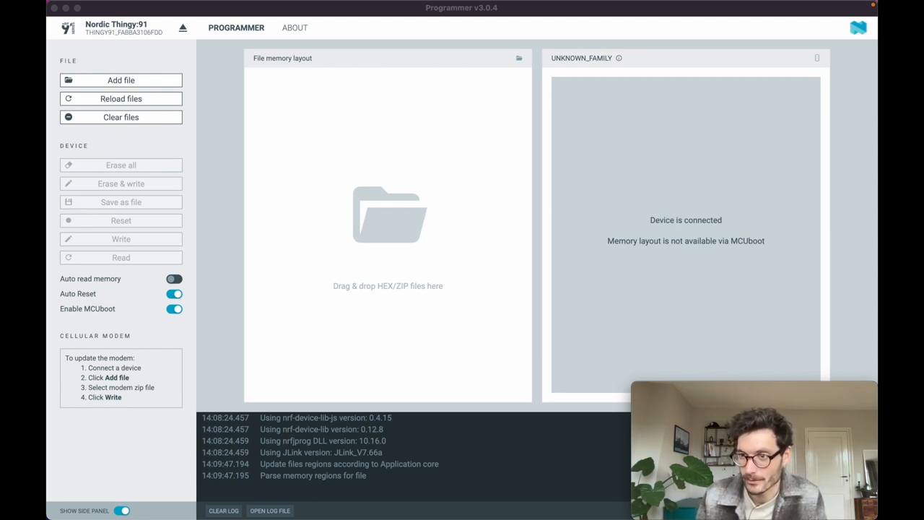
mouse_move(349, 177)
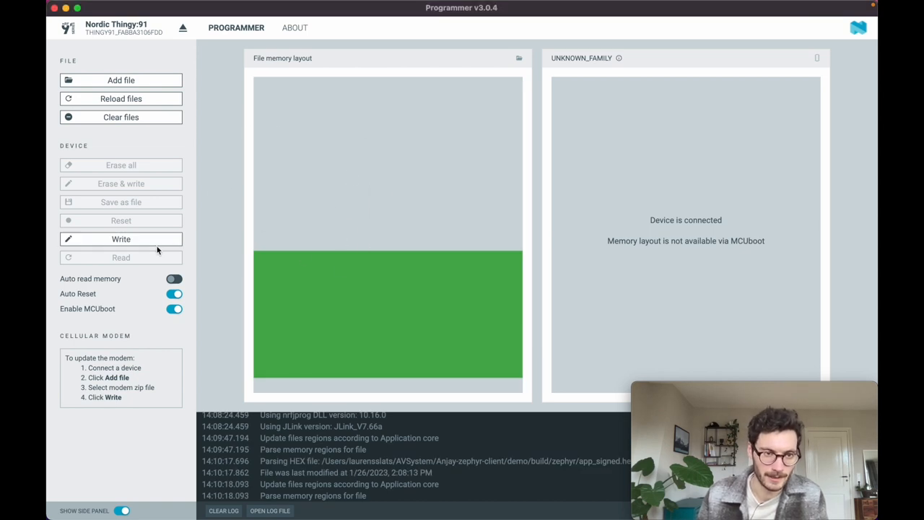
click(121, 240)
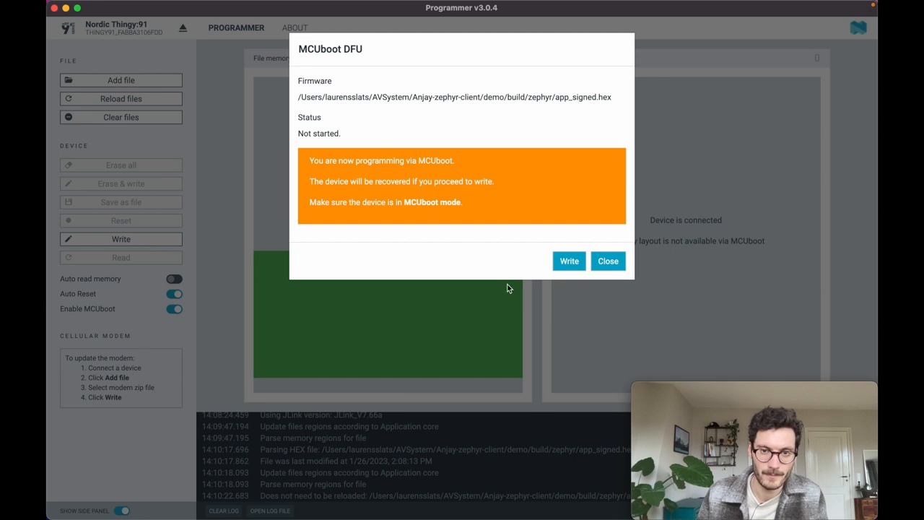
Write app_signed.hex to the Thingy:91 via MCUboot and dismiss the success report.
click(569, 261)
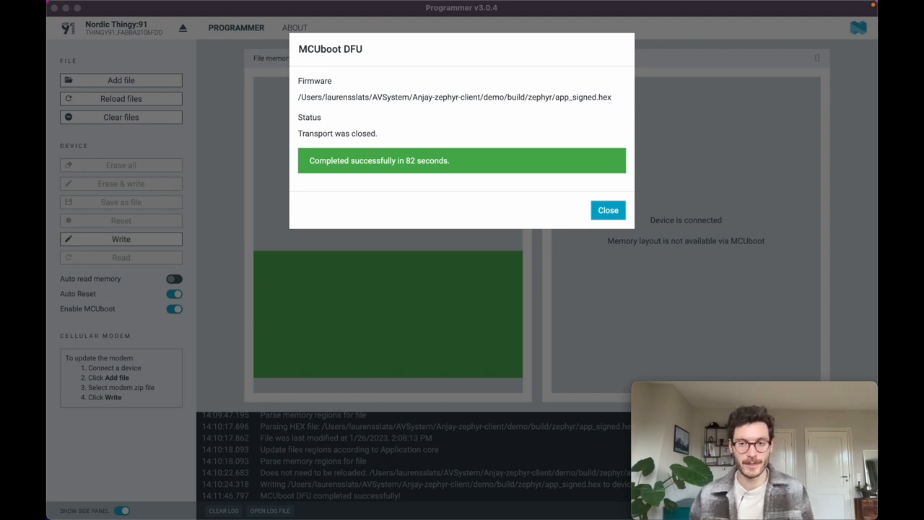
mouse_move(616, 173)
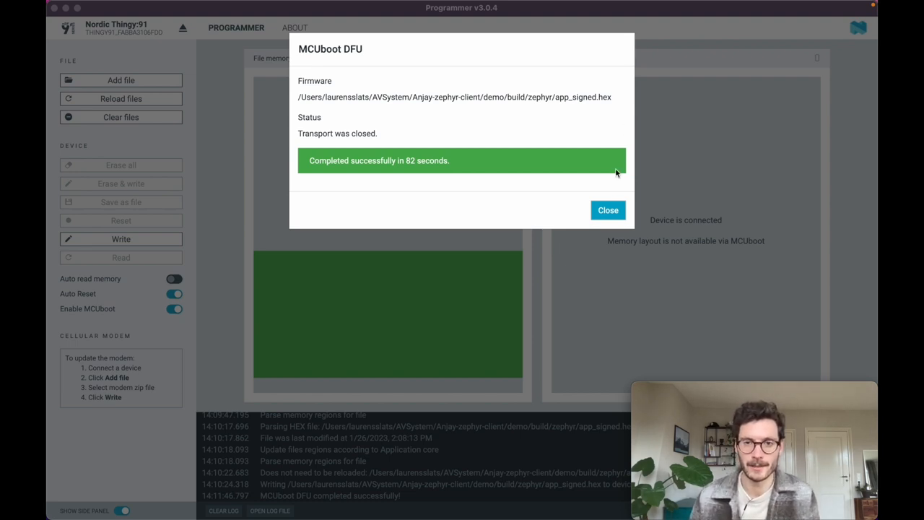
click(608, 211)
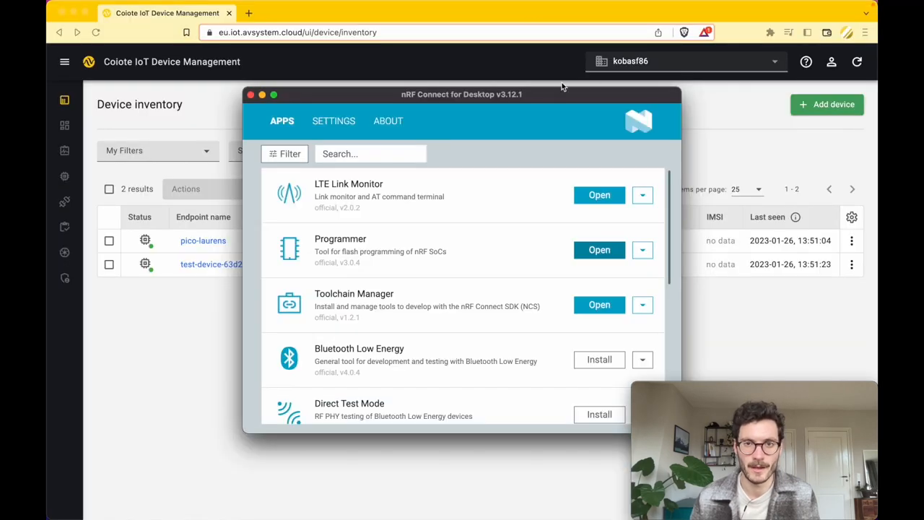
Close nRF Connect, list /dev/cu.* ports, and run minicom on /dev/cu.usbmodem1101.
click(249, 95)
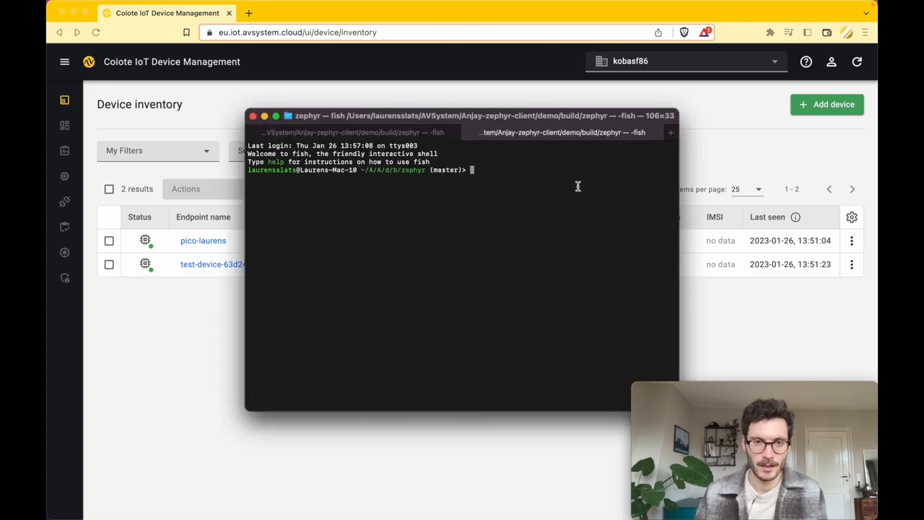
text(cd ~)
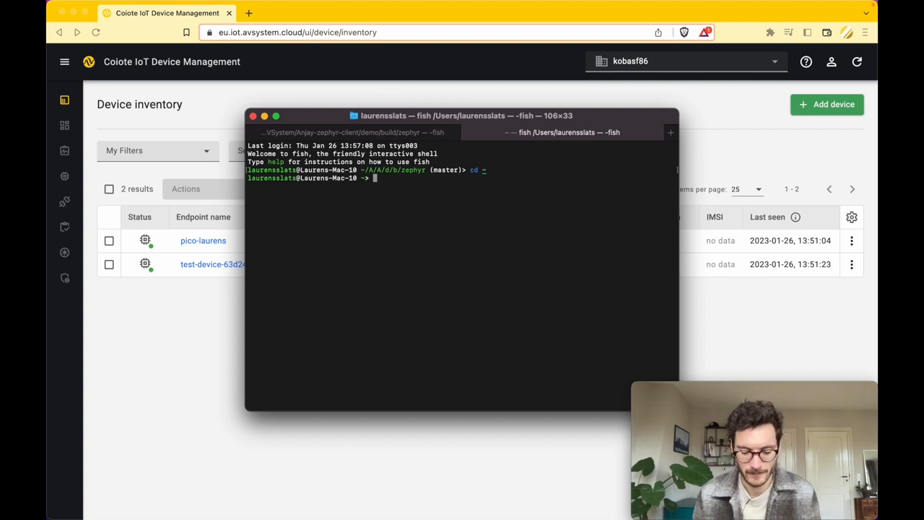
text(ls /dev/cu.*)
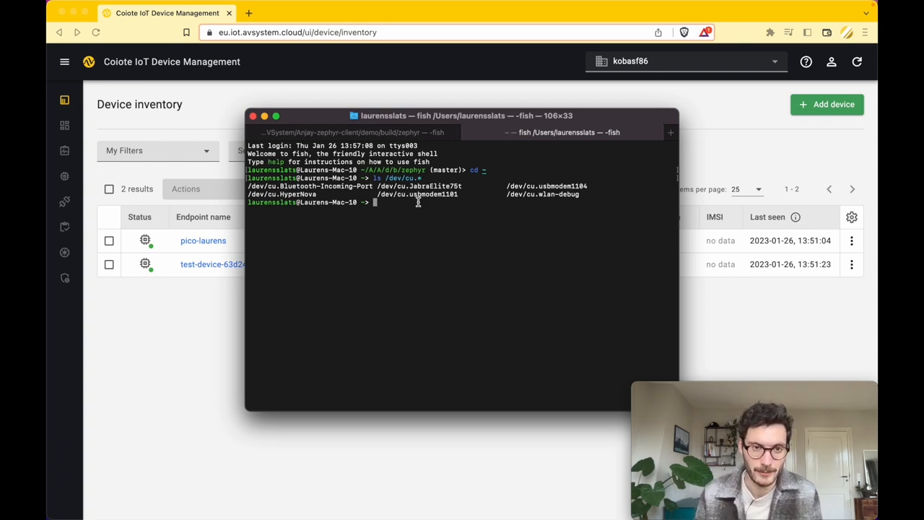
text(minicom -D /dev/cu.usbmodem1101)
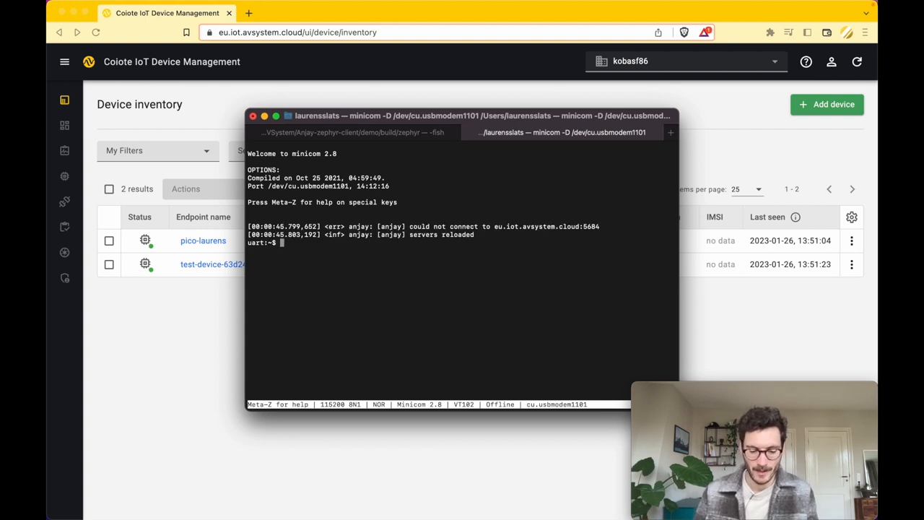
Stop the Anjay client and set its endpoint to tracking-device.
key(Tab)
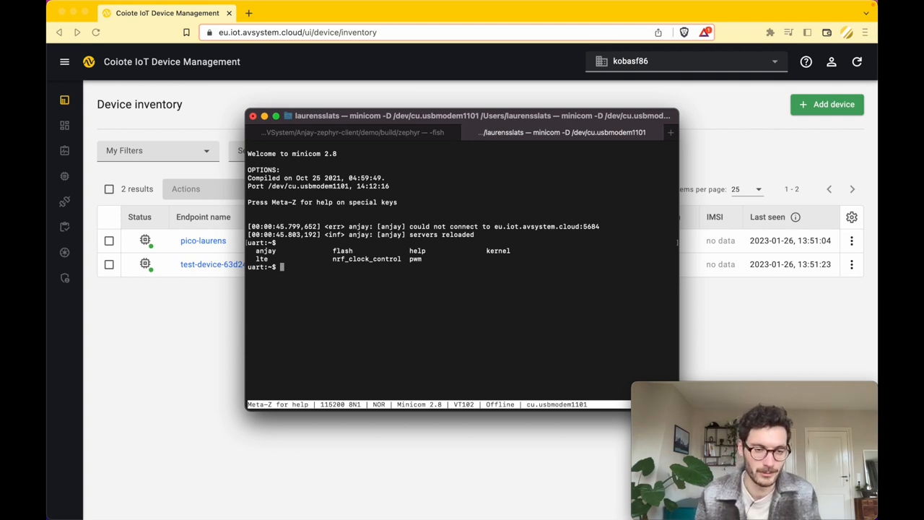
text(anjay stop)
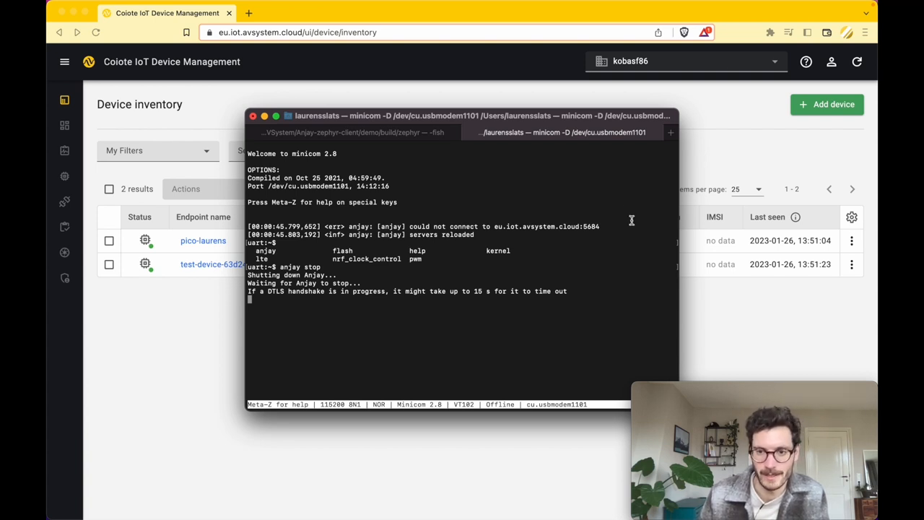
mouse_move(732, 167)
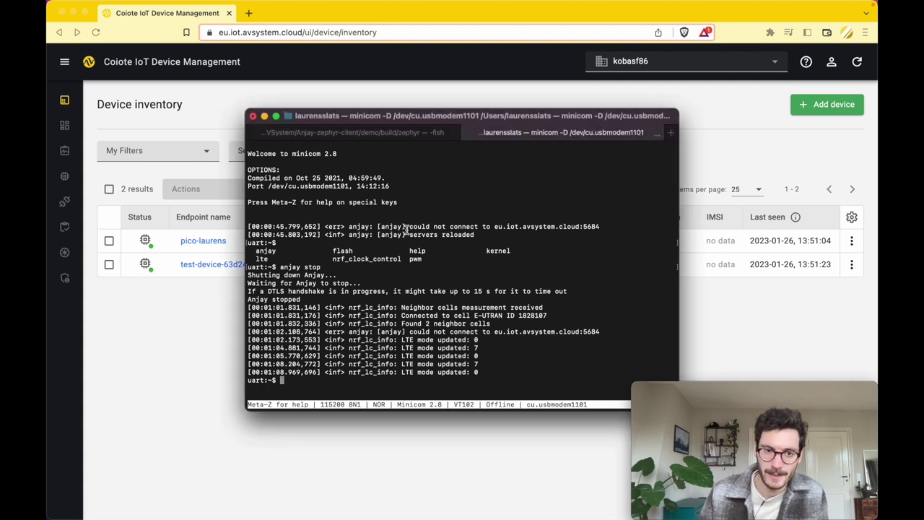
text(anjay config set endpoint)
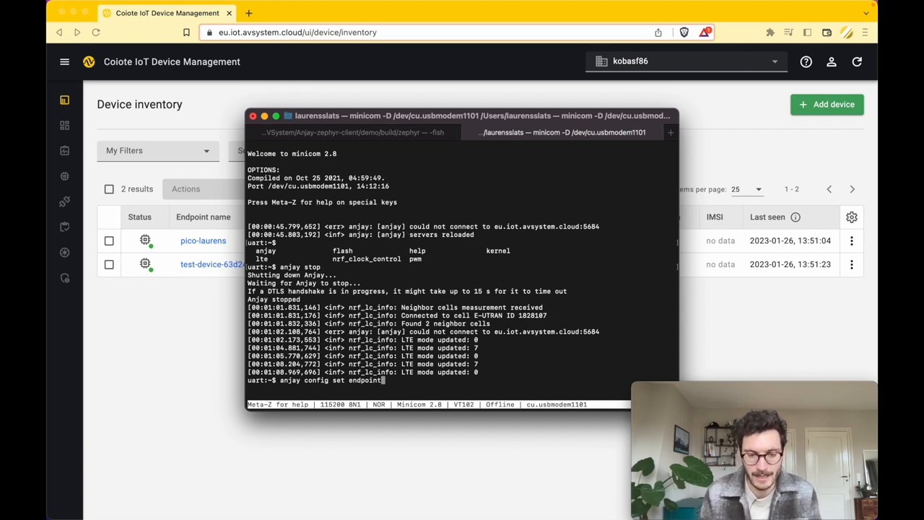
text(tracking-device)
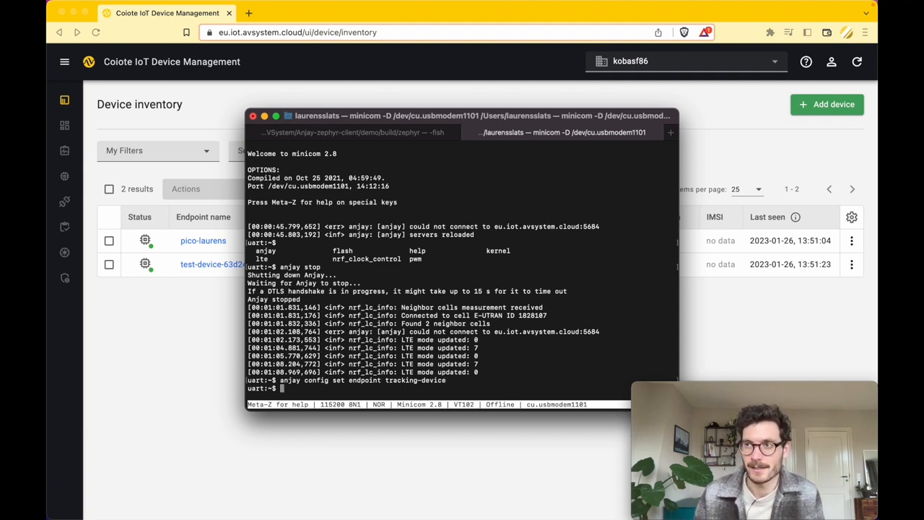
mouse_move(540, 227)
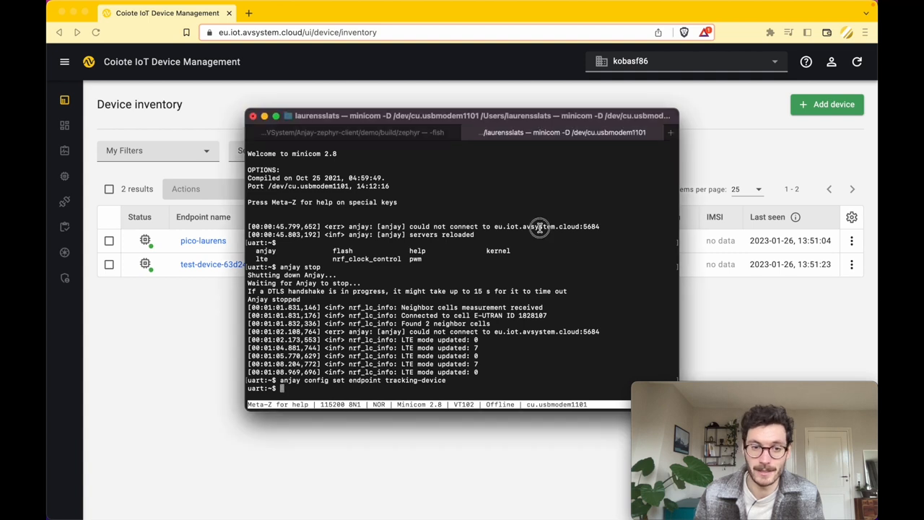
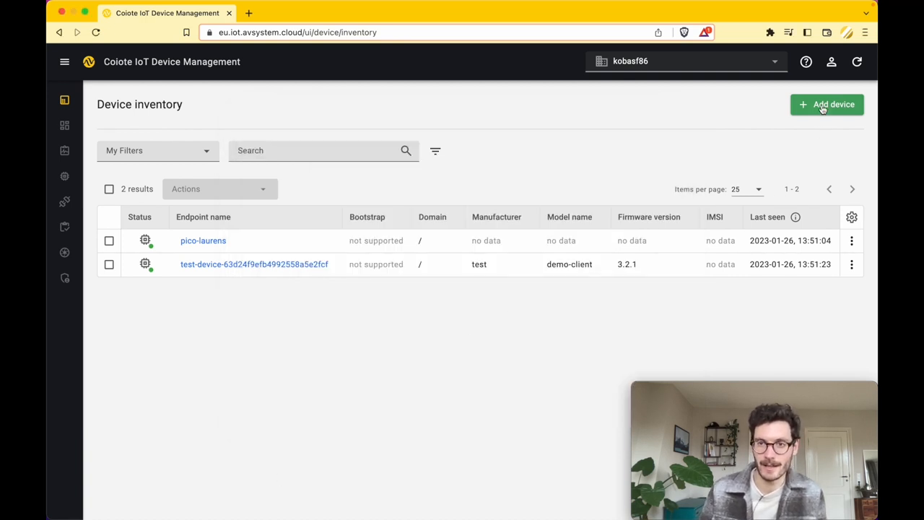
click(830, 104)
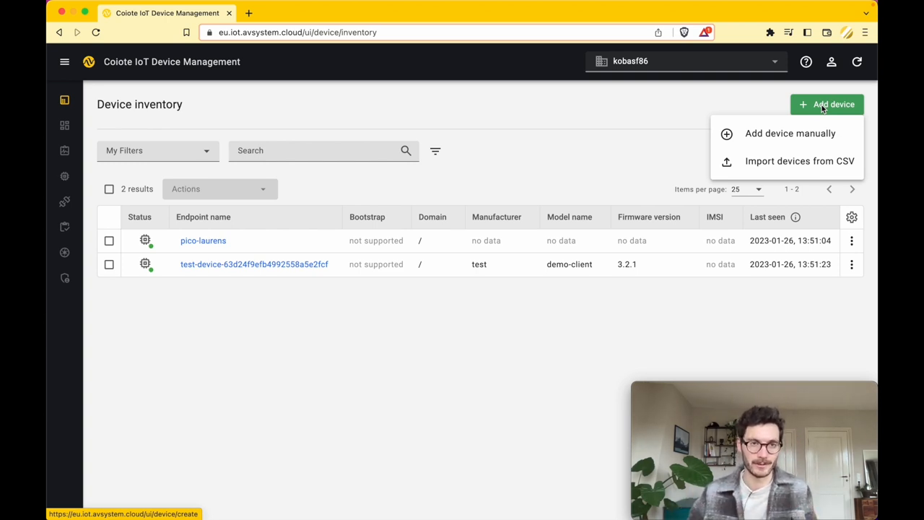
mouse_move(810, 133)
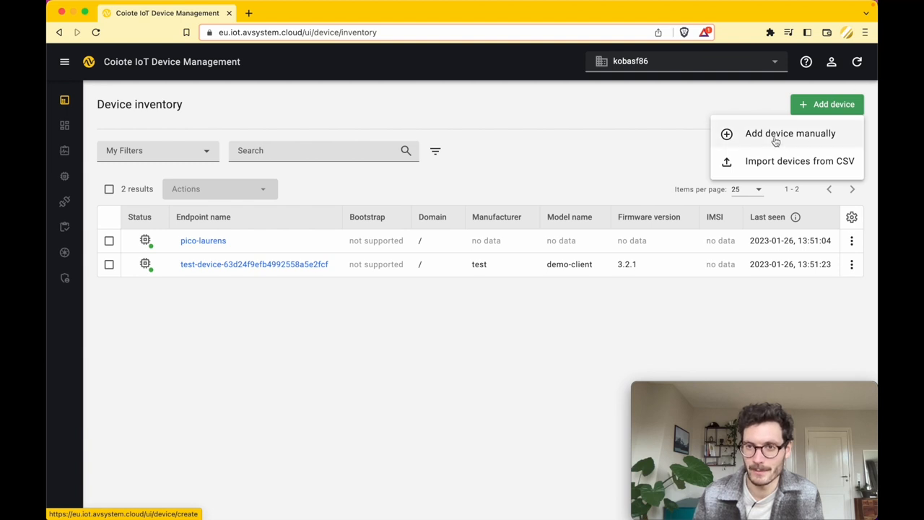
click(790, 133)
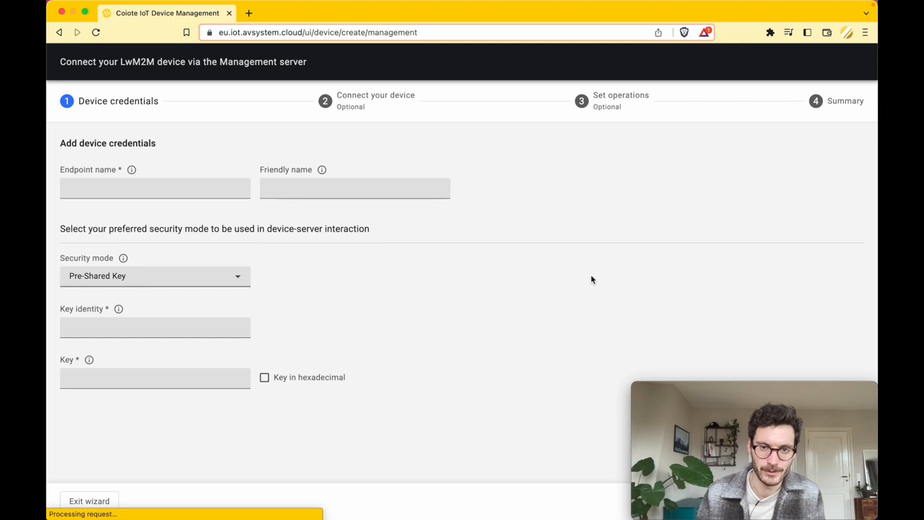
click(154, 187)
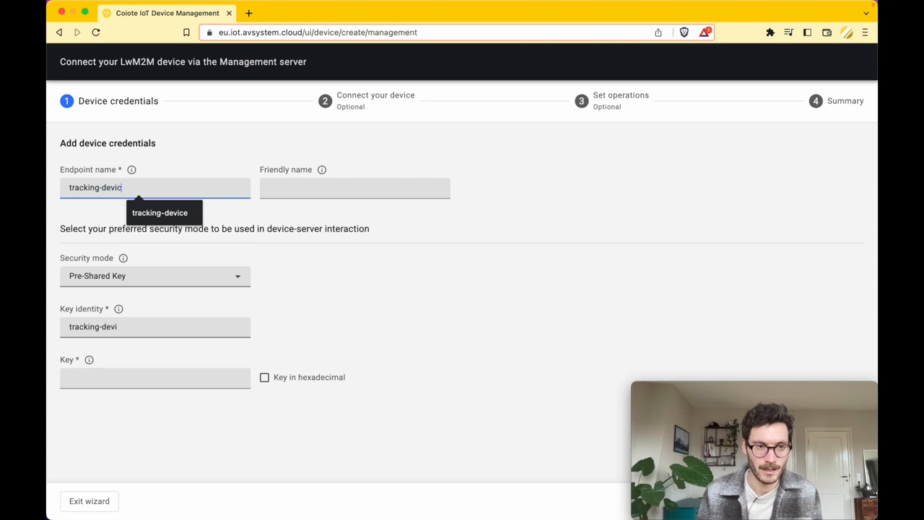
click(154, 377)
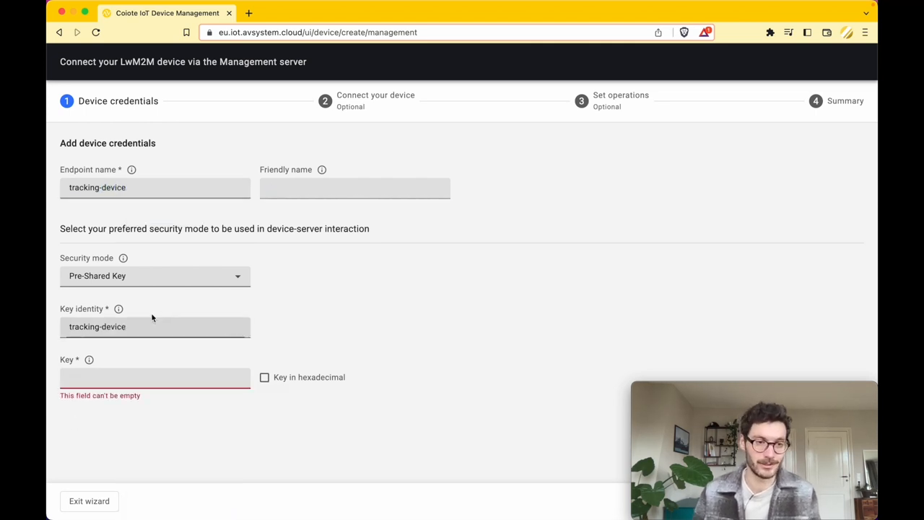
text(tr)
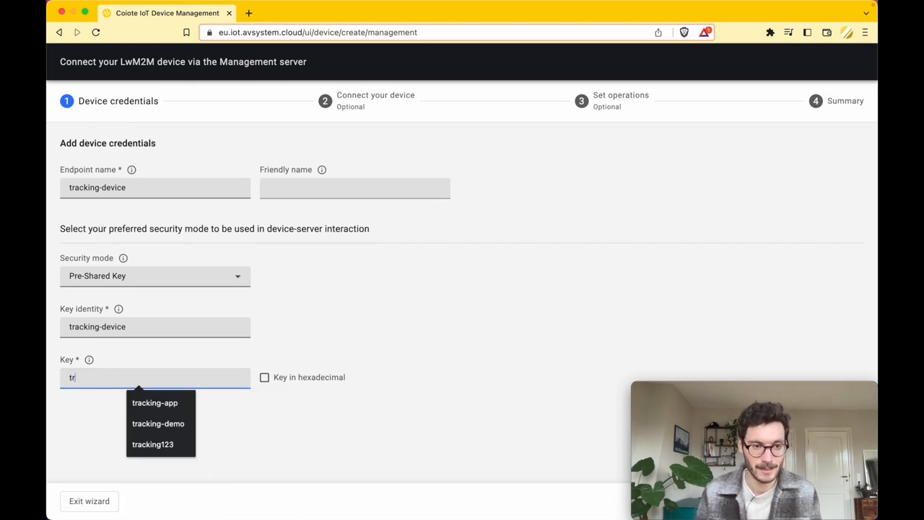
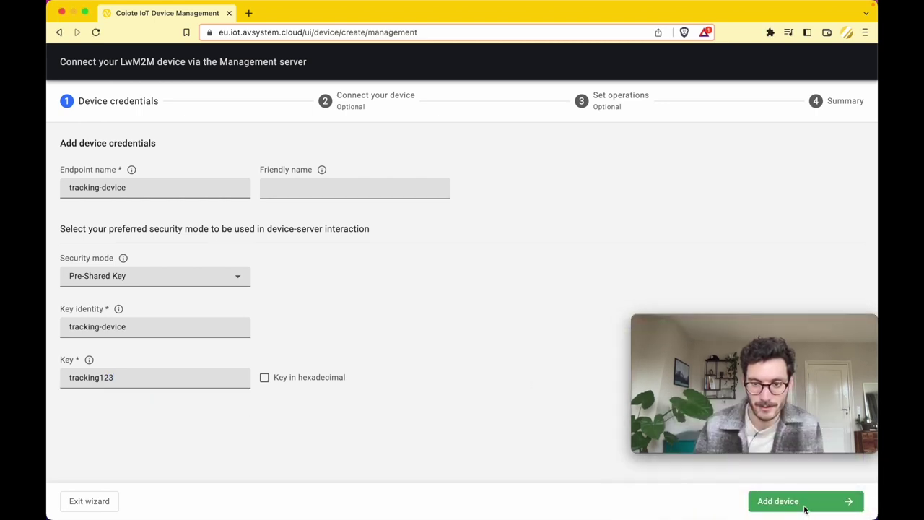
click(805, 500)
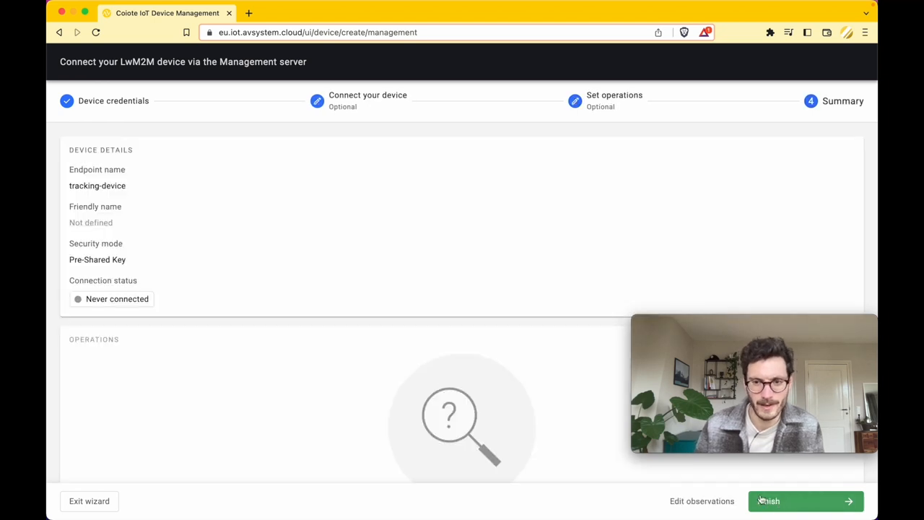
Finish adding tracking-device and view its Registered overview with pre-shared key security.
click(771, 500)
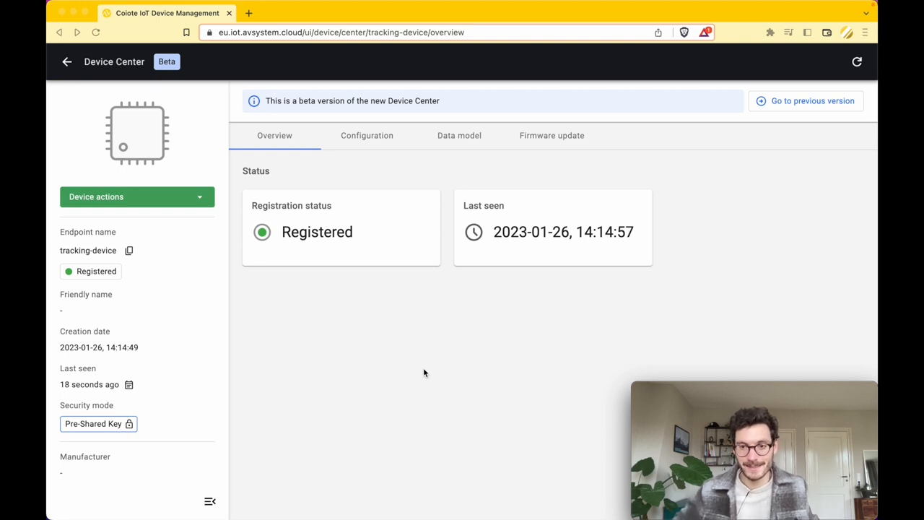
mouse_move(634, 323)
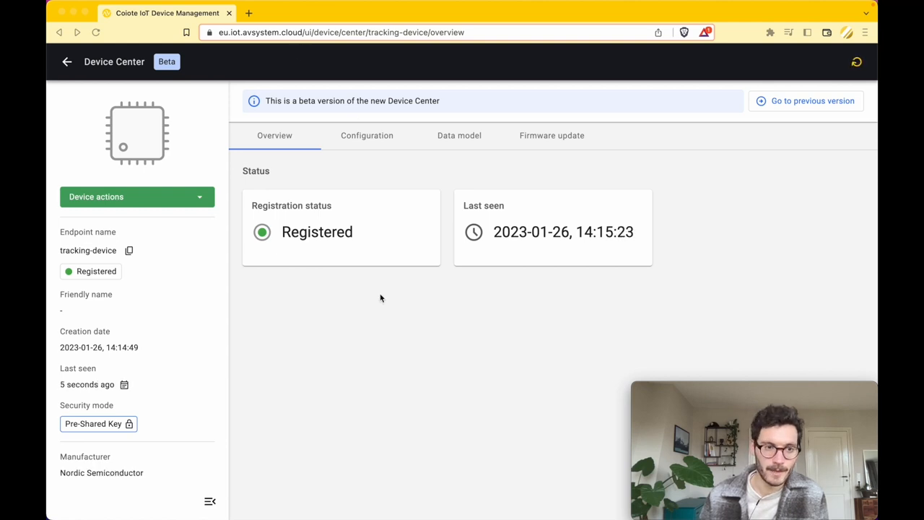
From the device inventory, go to Integrations > Location services and open nRF Cloud.
click(68, 62)
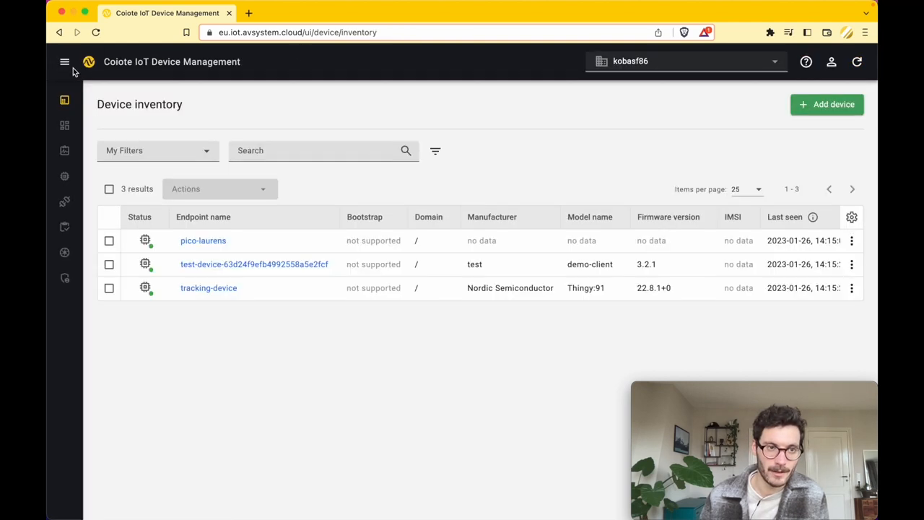
mouse_move(92, 70)
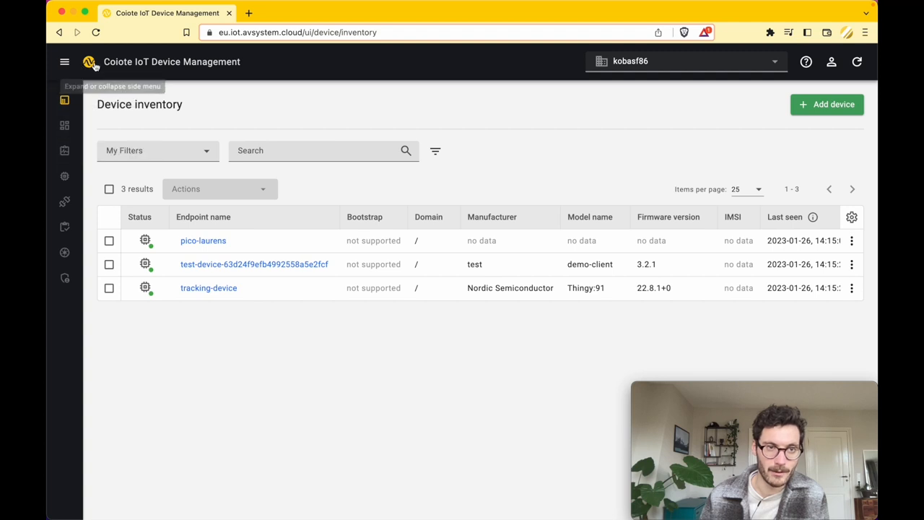
mouse_move(64, 203)
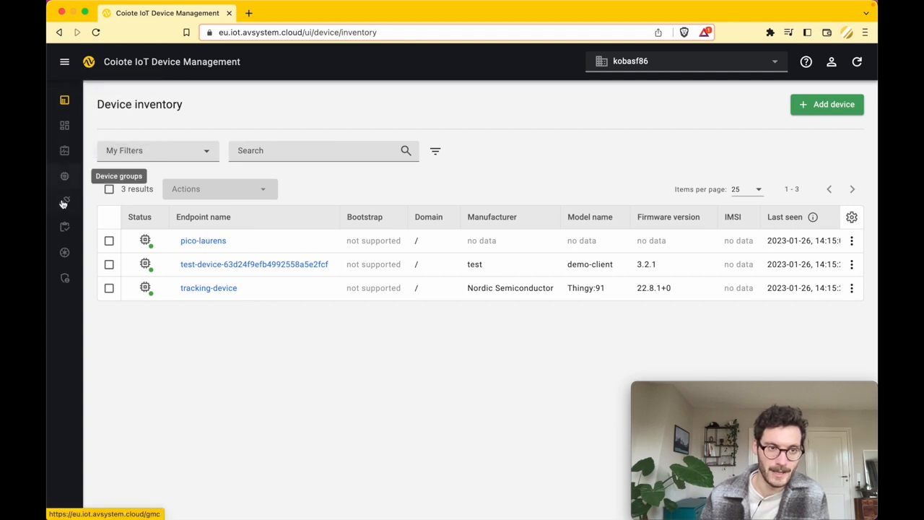
mouse_move(64, 203)
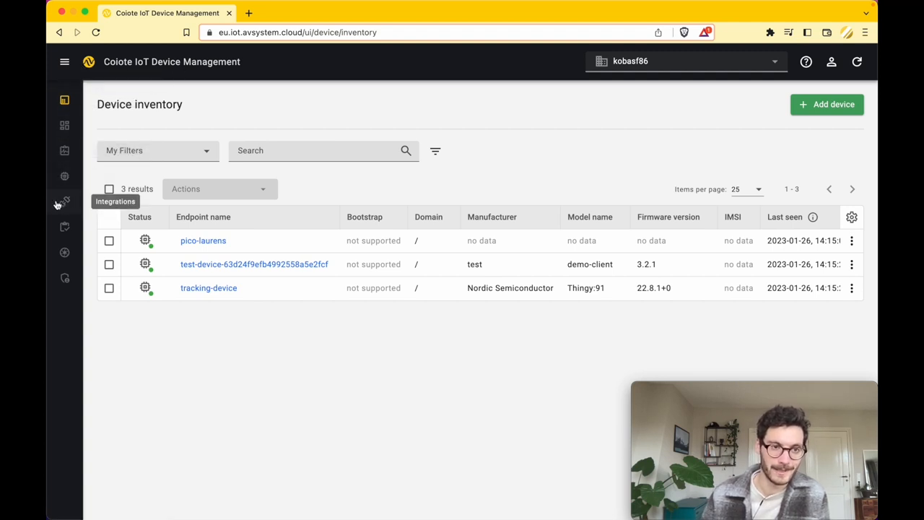
click(64, 202)
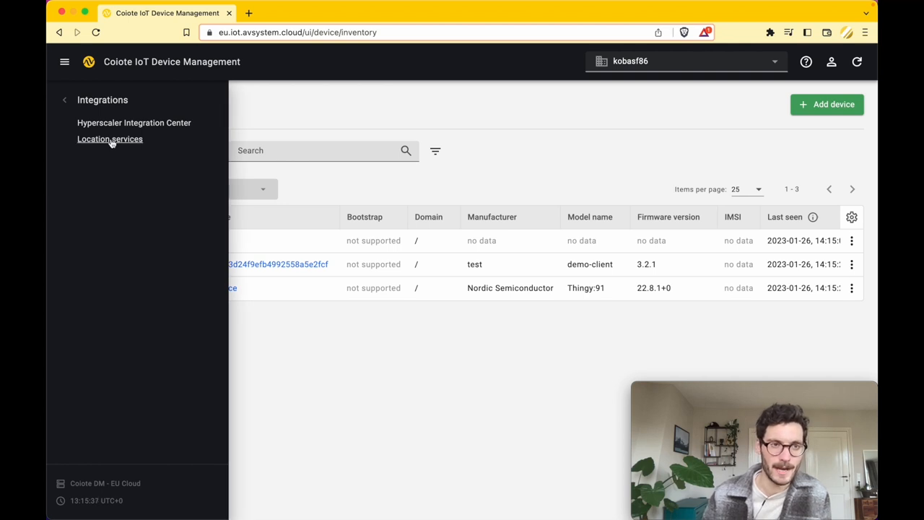
click(109, 138)
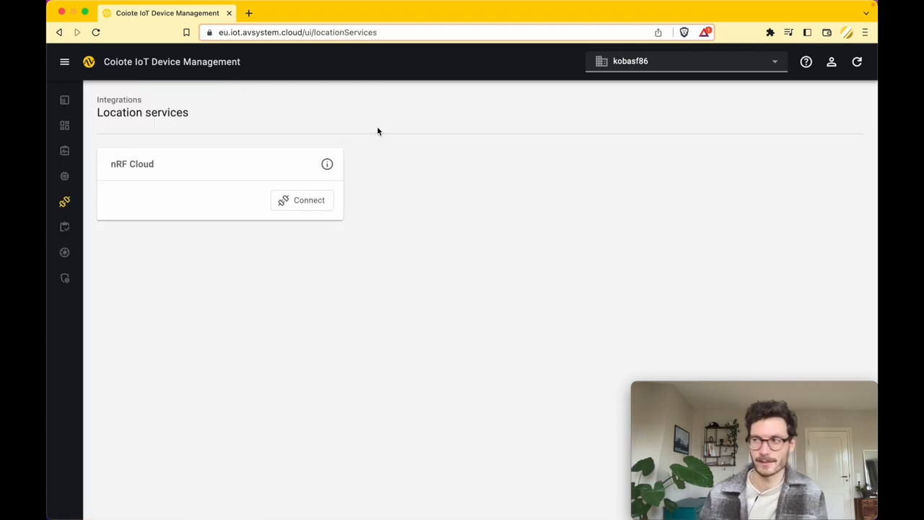
mouse_move(151, 188)
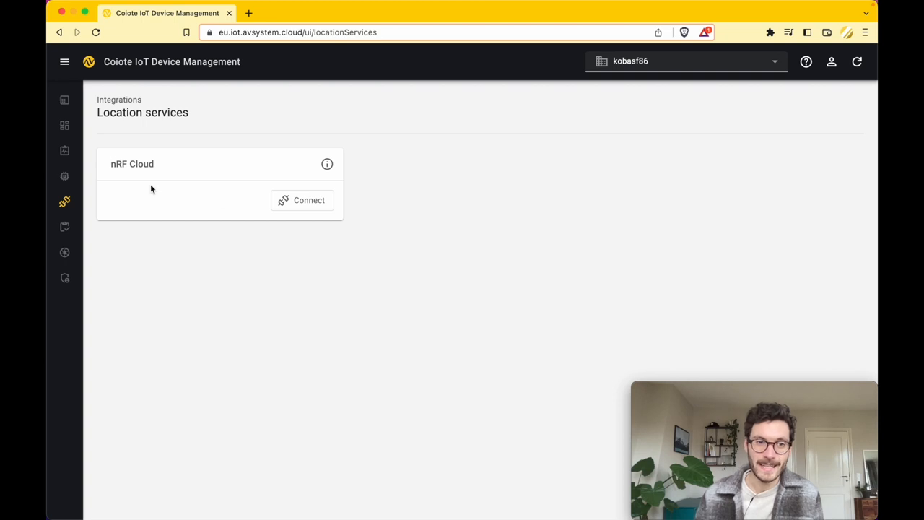
click(302, 200)
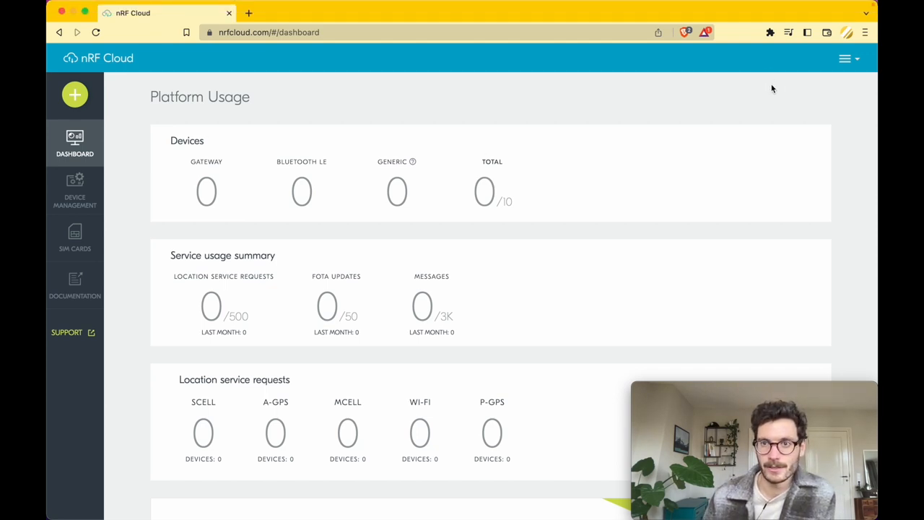
Copy the Service Evaluation Token from nRF Cloud's Team page.
click(844, 59)
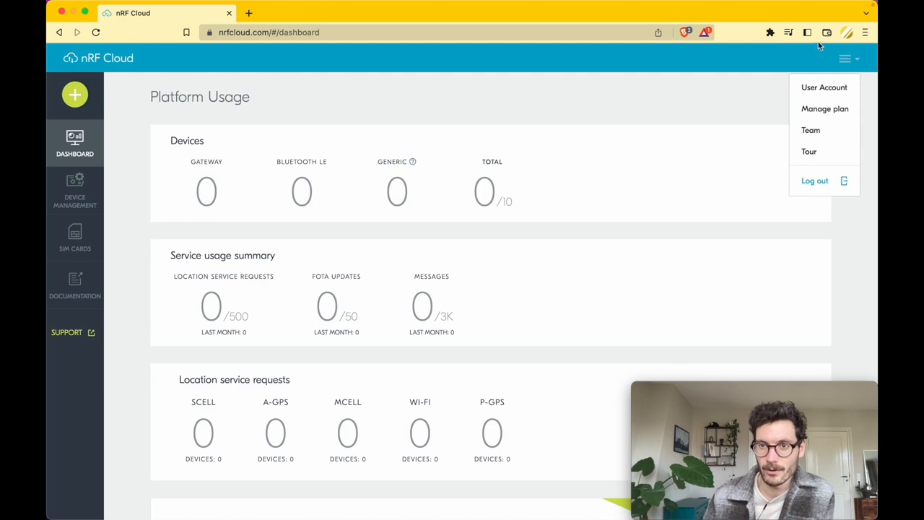
mouse_move(819, 119)
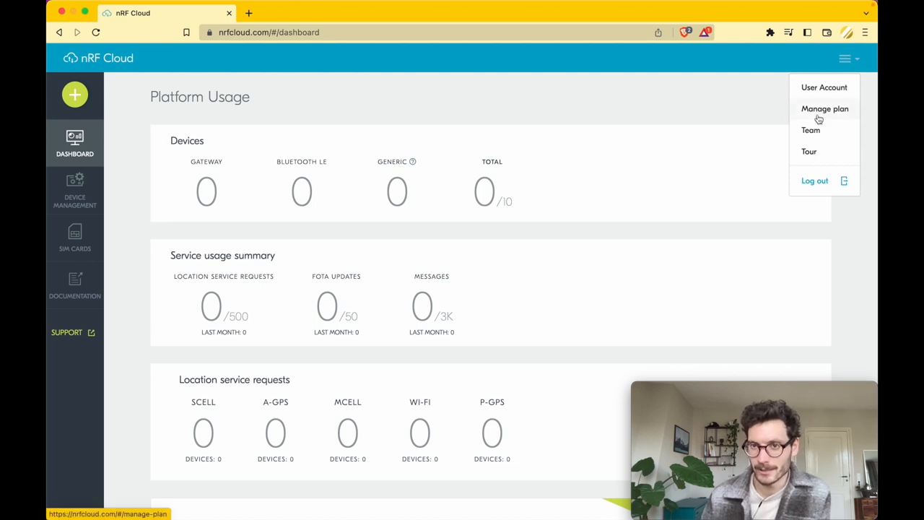
click(811, 130)
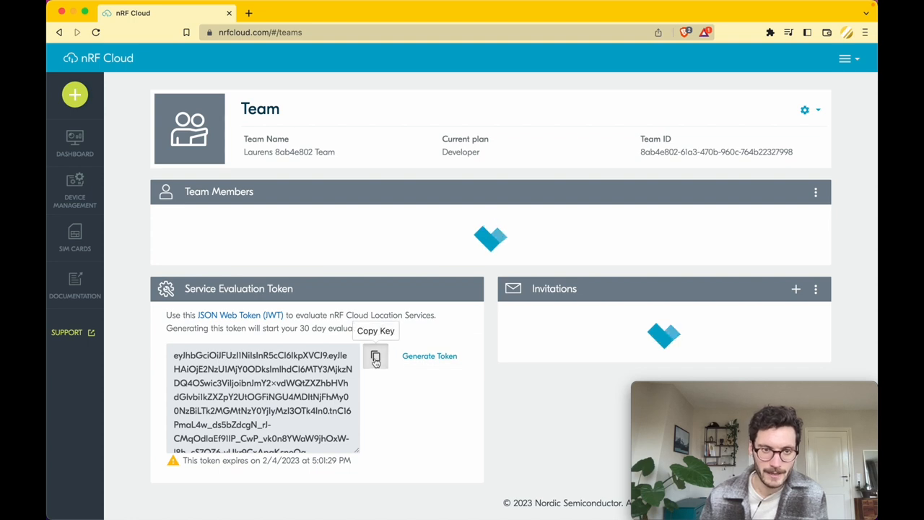
click(375, 358)
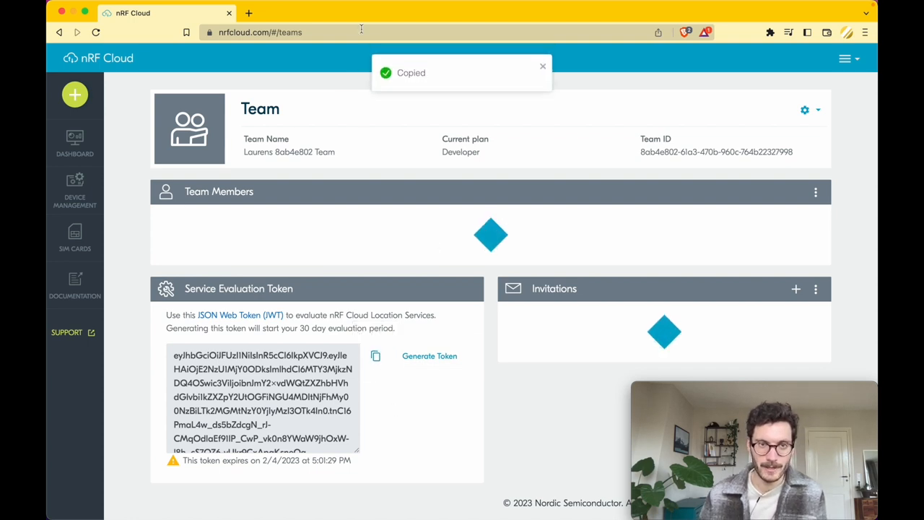
mouse_move(364, 16)
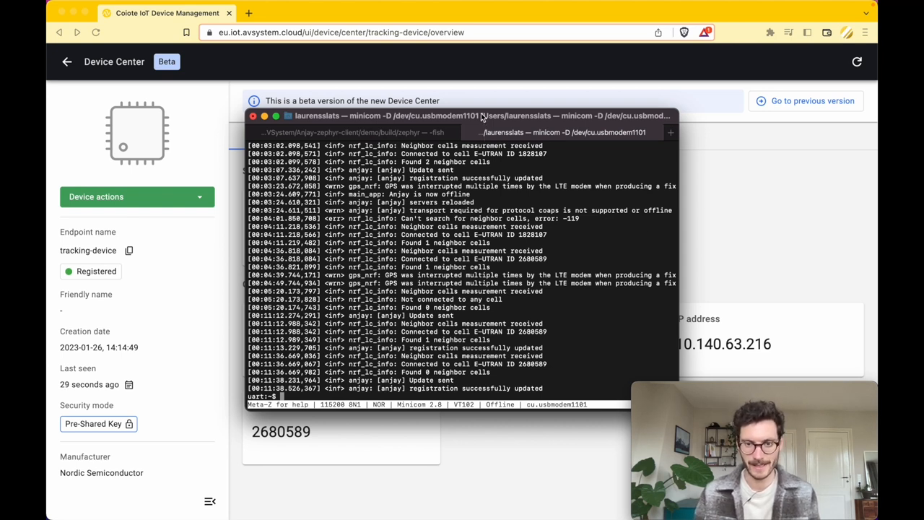
Enter an anjay shell command in the Thingy:91 minicom console.
text(anjay)
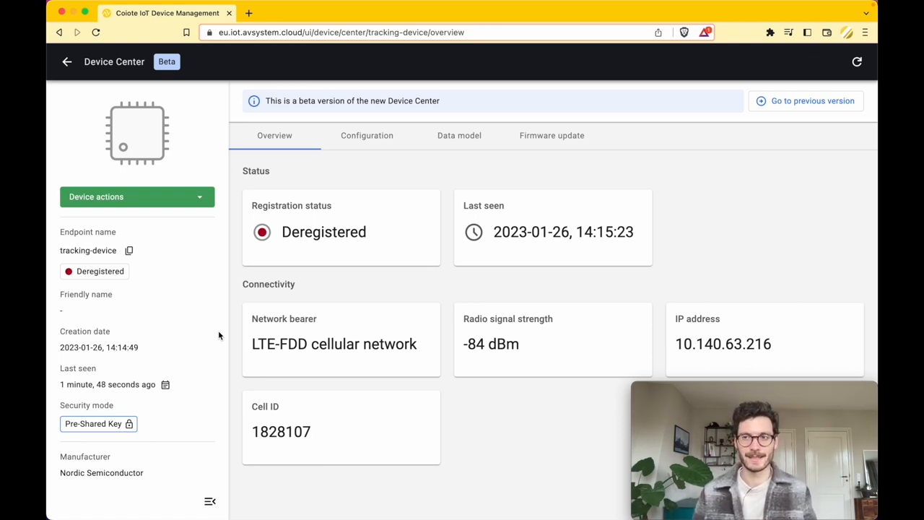
mouse_move(857, 61)
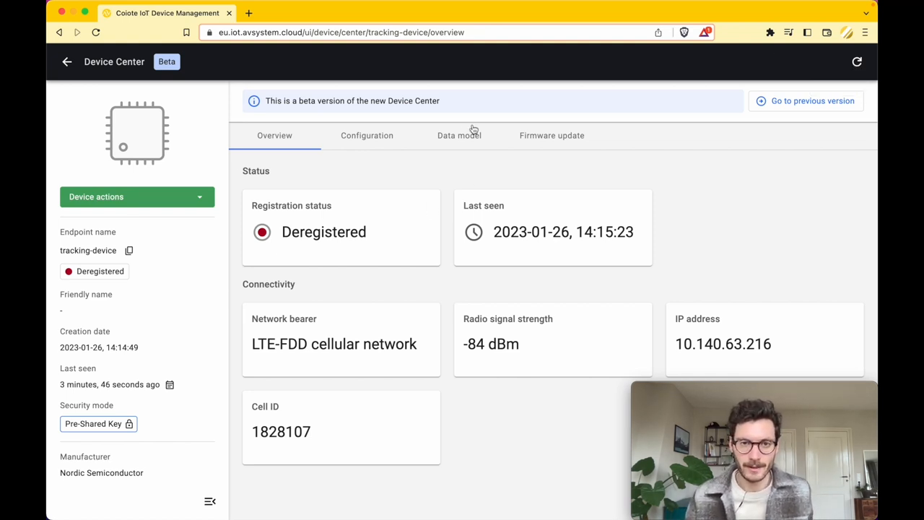
Switch to tracking-device's Data model tab listing Device, Location and Temperature objects.
click(459, 136)
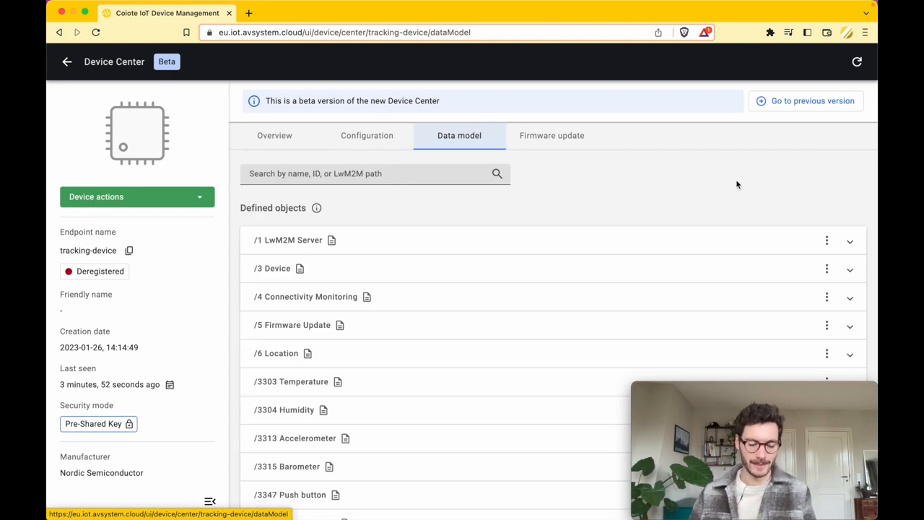
mouse_move(626, 202)
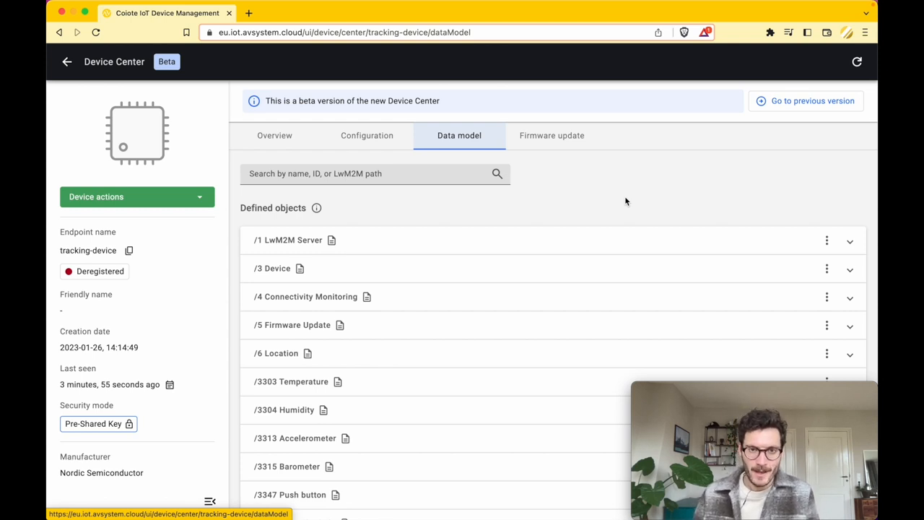
mouse_move(253, 87)
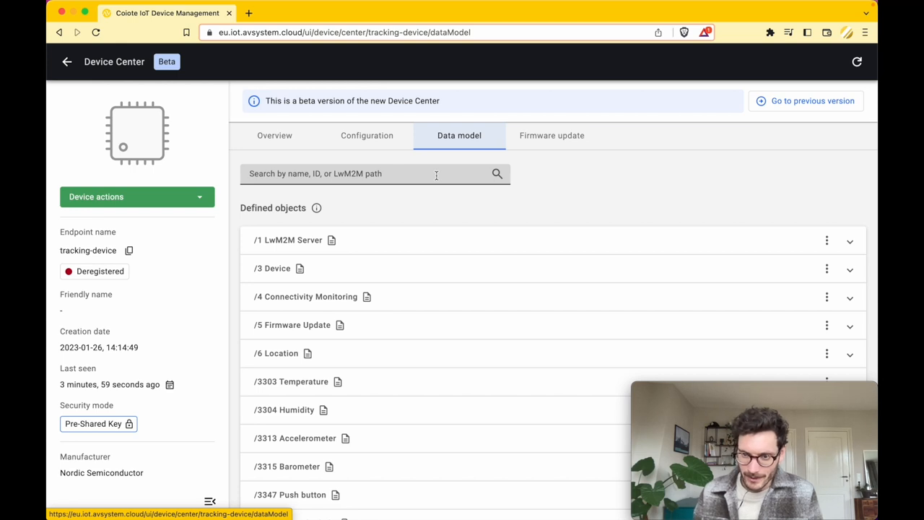
Scroll the Defined objects list to expand /6 Location and its resources.
scroll(down, 3)
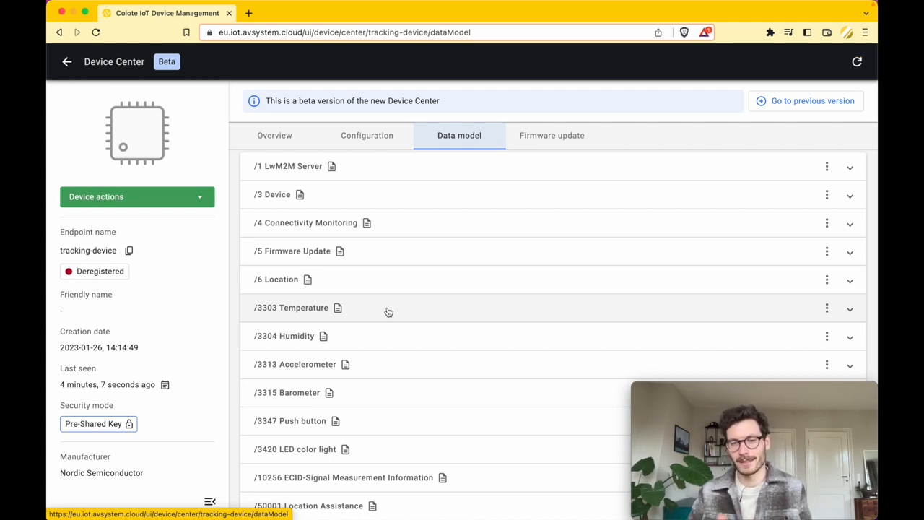
mouse_move(402, 388)
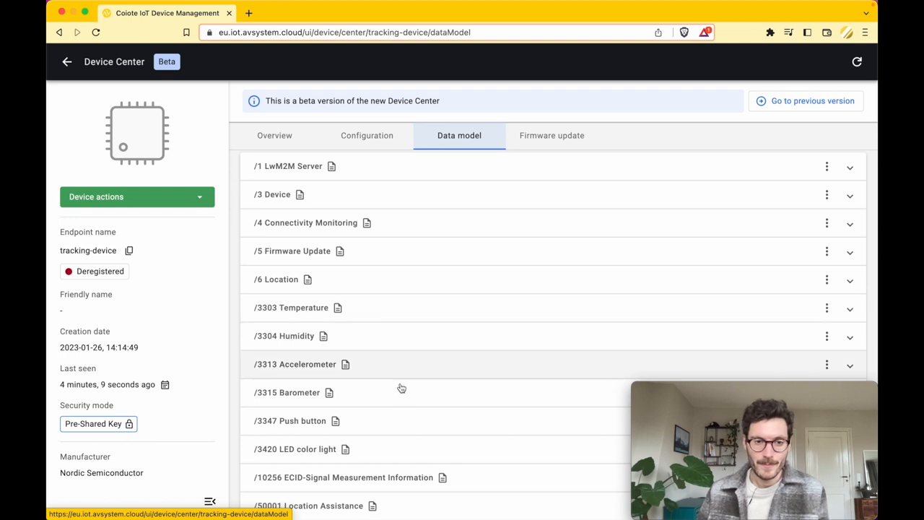
scroll(down, 3)
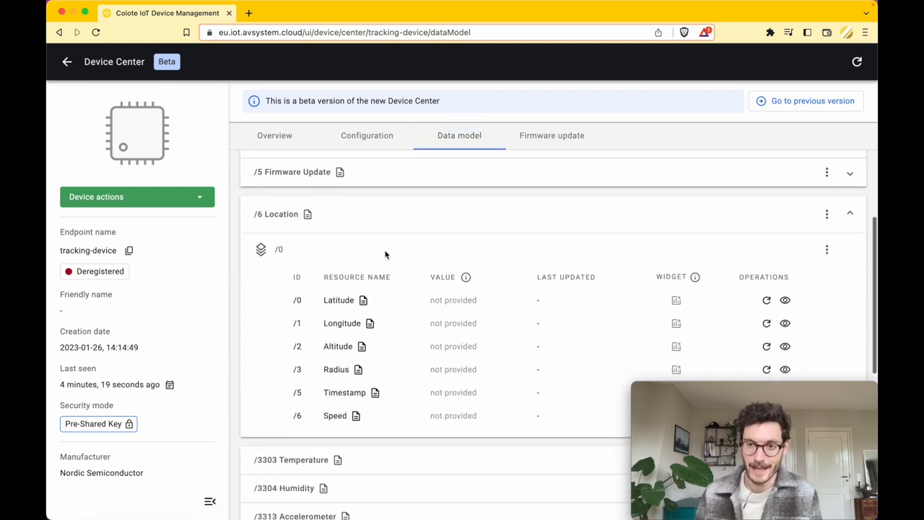
Start an observation on Location instance /6/0 with a 5-minute minimum interval.
click(827, 249)
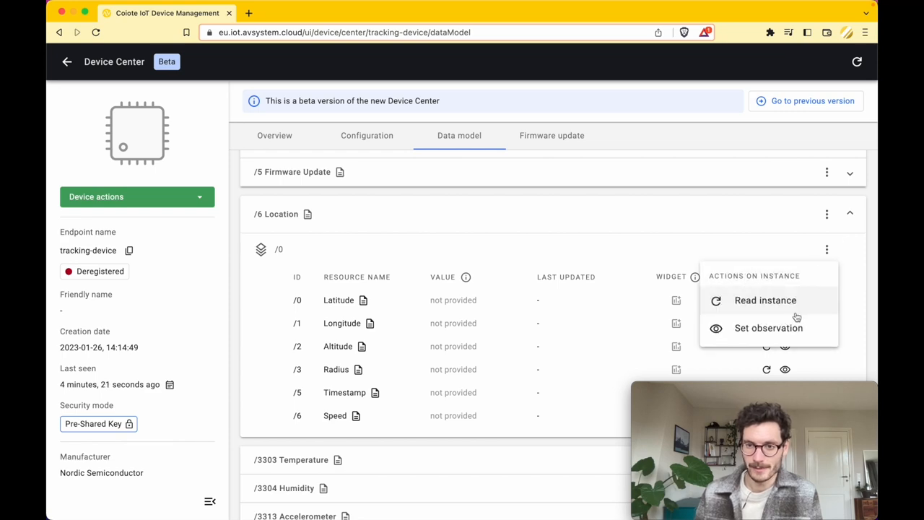
click(768, 328)
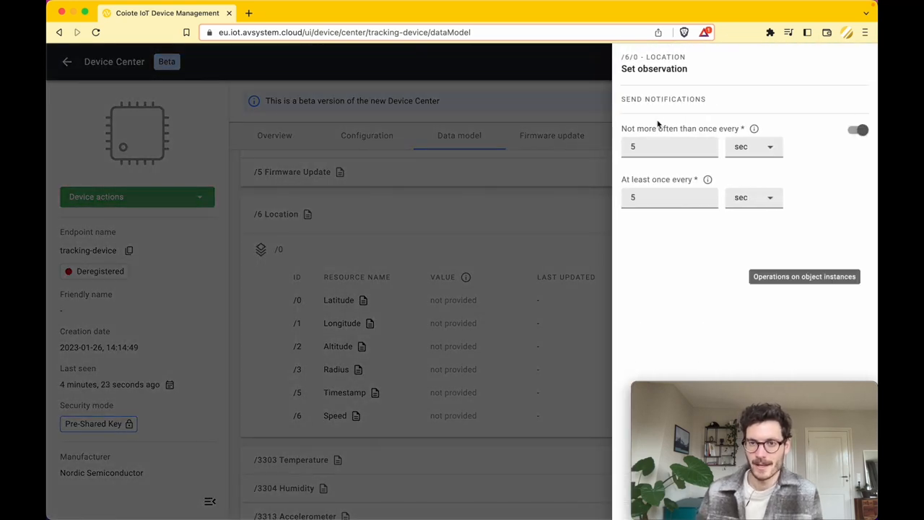
click(754, 147)
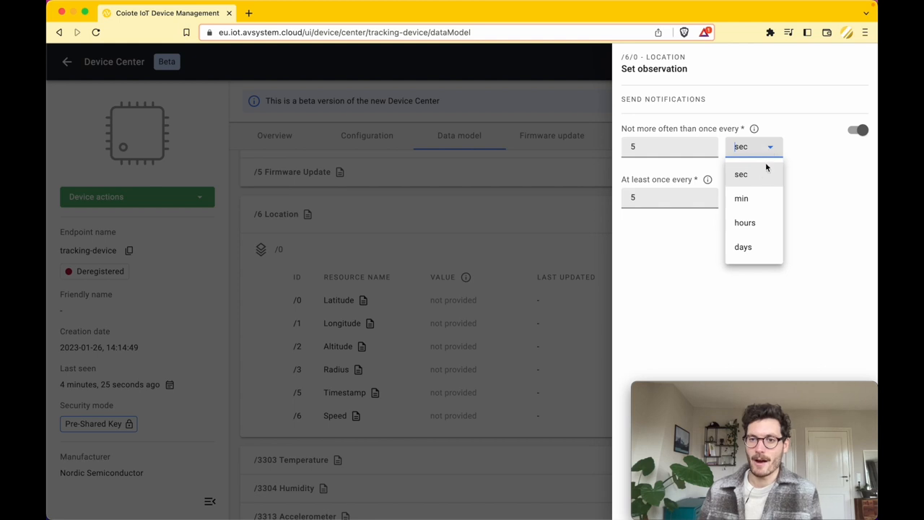
click(741, 198)
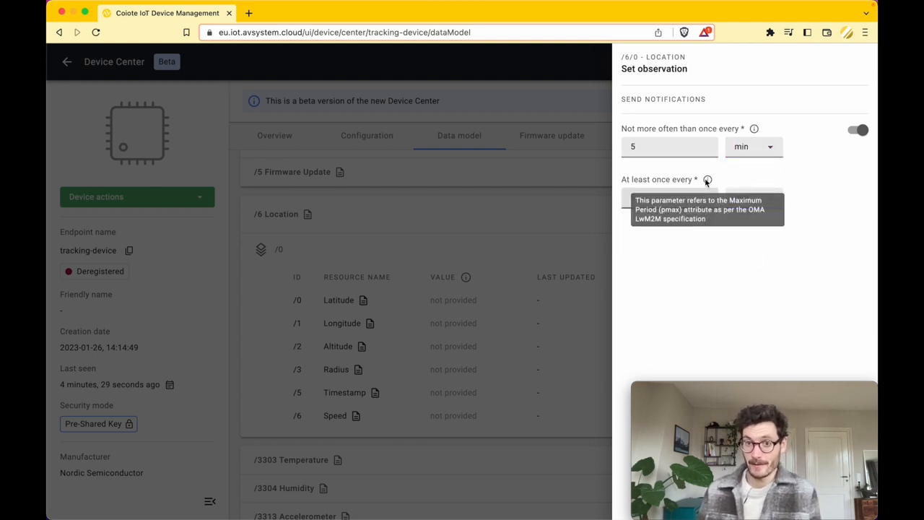
Set the maximum interval to 15 minutes and save the observation.
click(669, 197)
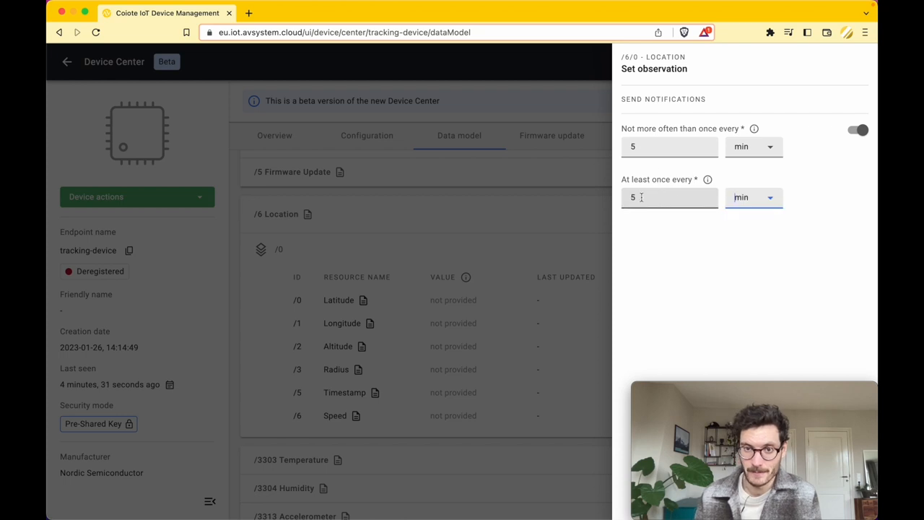
mouse_move(660, 230)
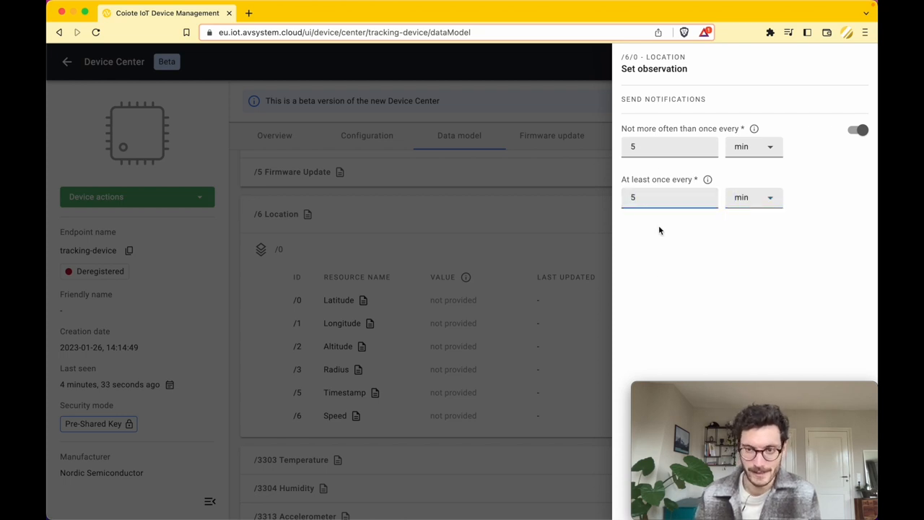
text(15)
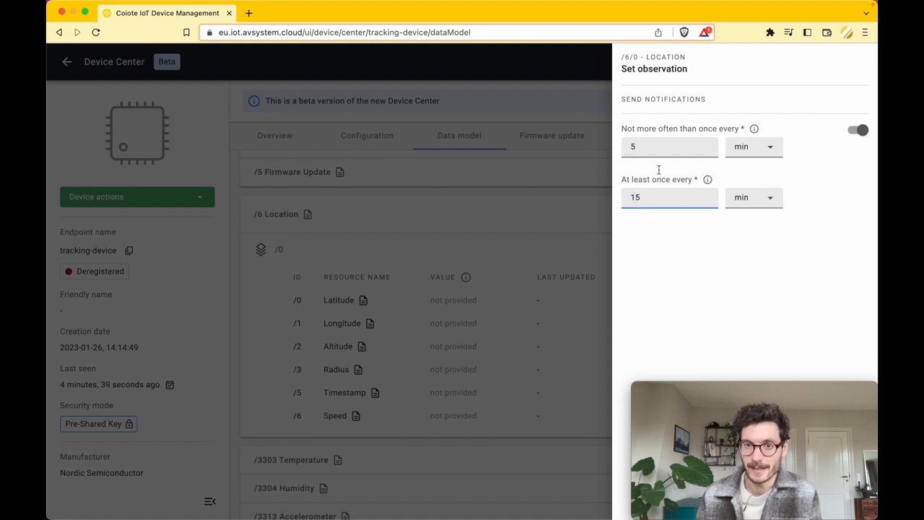
mouse_move(779, 335)
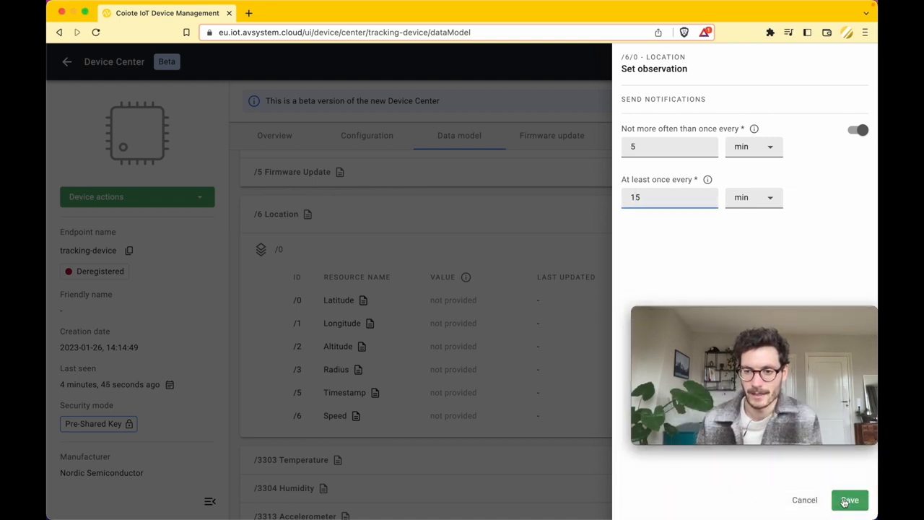
click(853, 498)
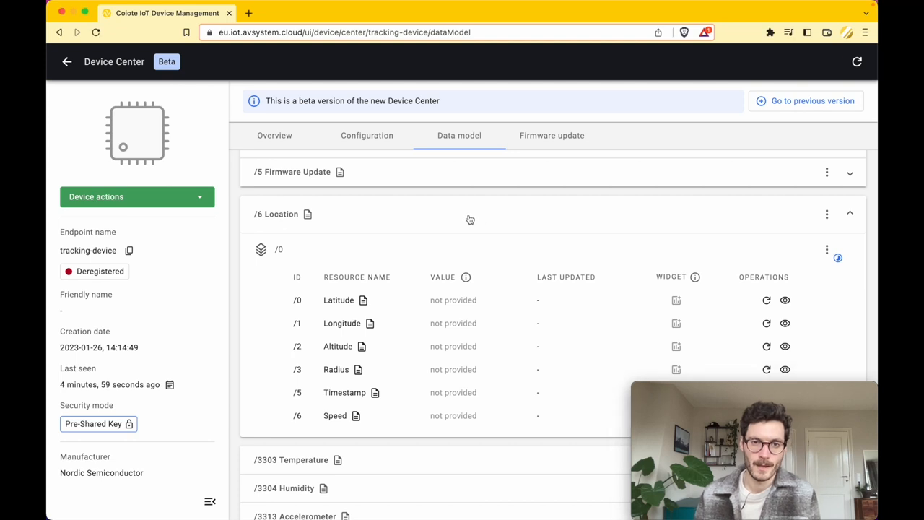
Collapse /6 Location and scroll back to the top of Defined objects.
scroll(down, 3)
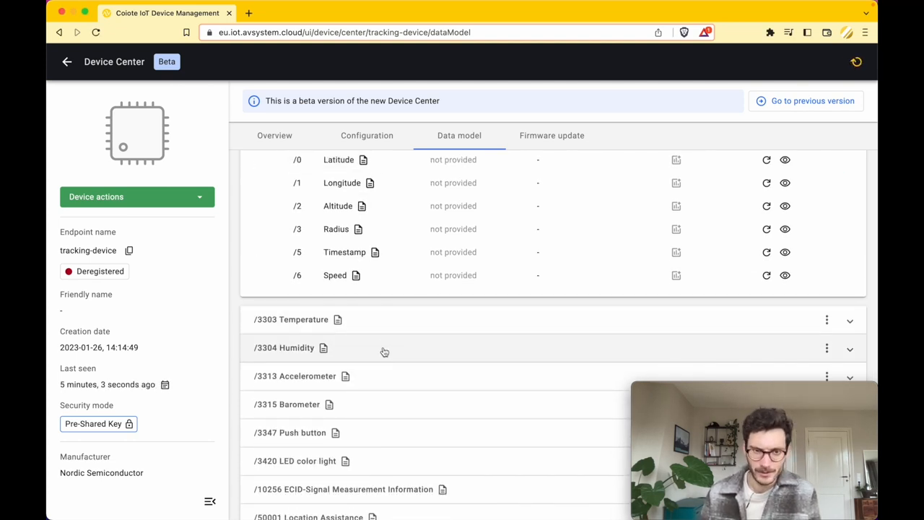
mouse_move(379, 407)
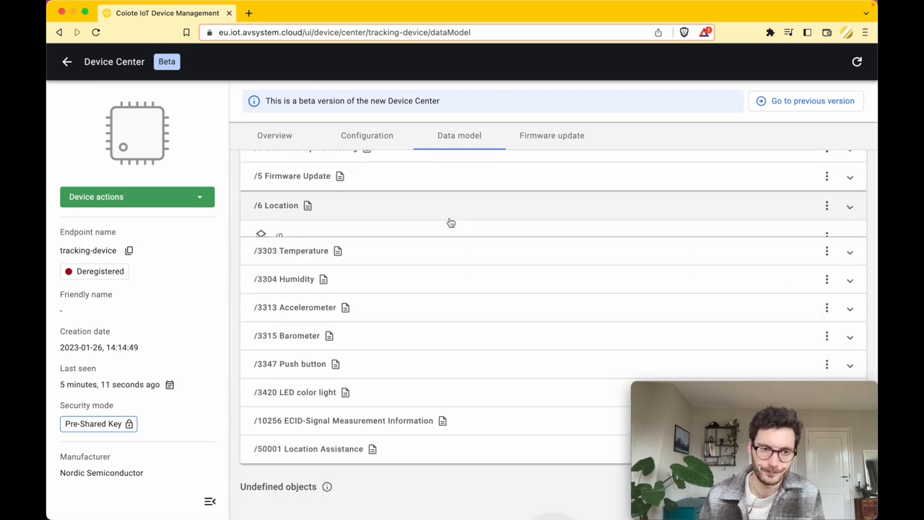
scroll(up, 3)
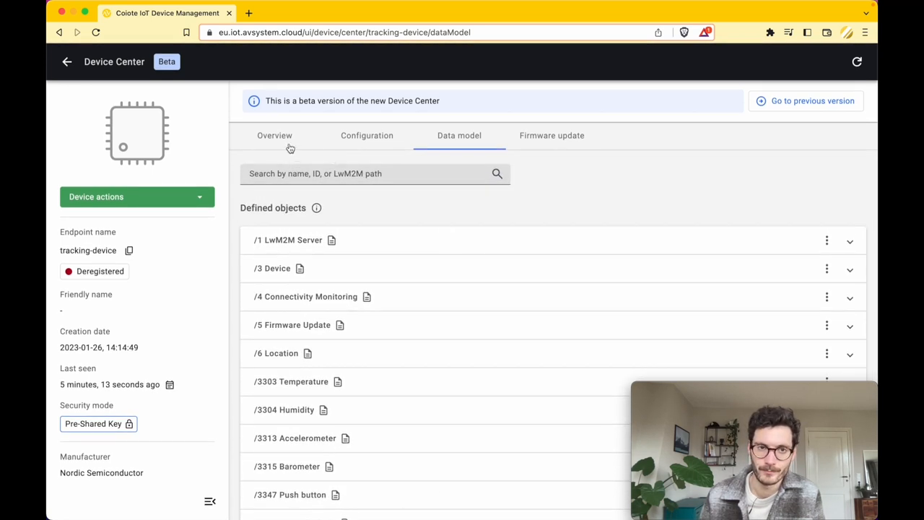
Refresh the Overview tab and scroll down to the Device location map near Javastraat.
click(275, 135)
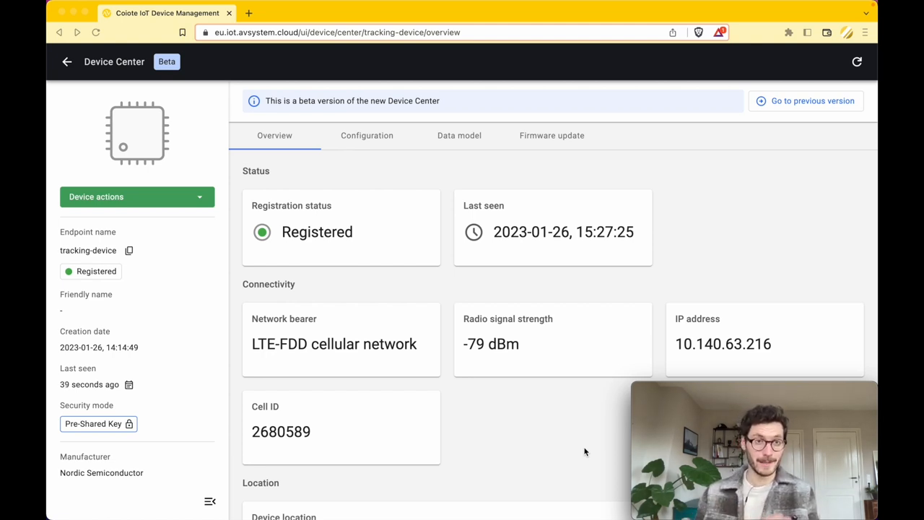
mouse_move(267, 378)
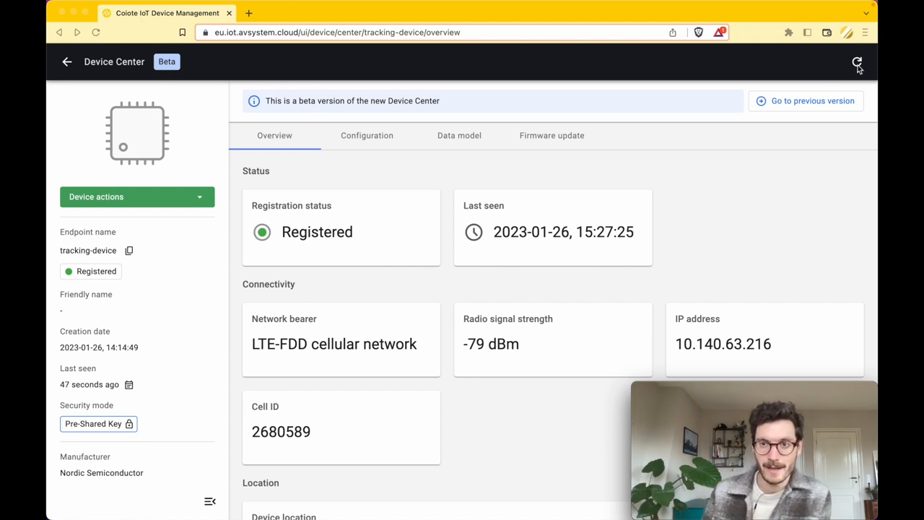
click(854, 62)
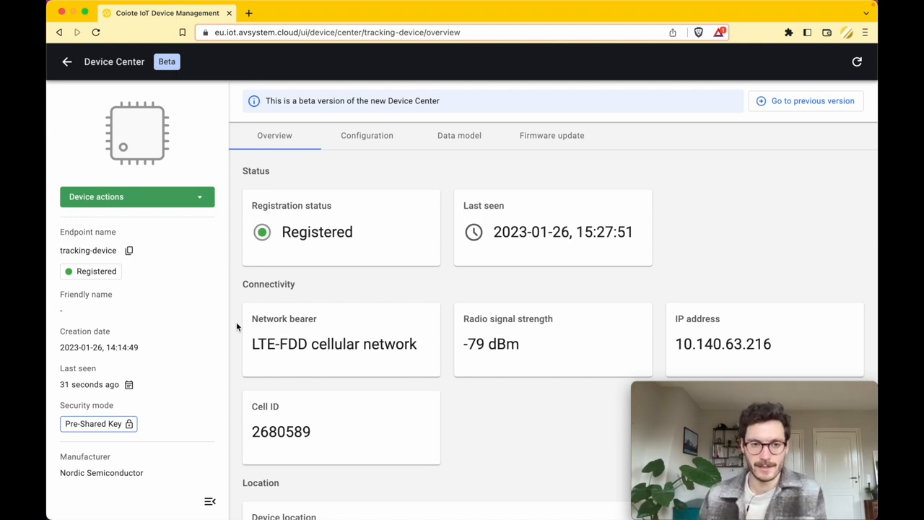
scroll(down, 3)
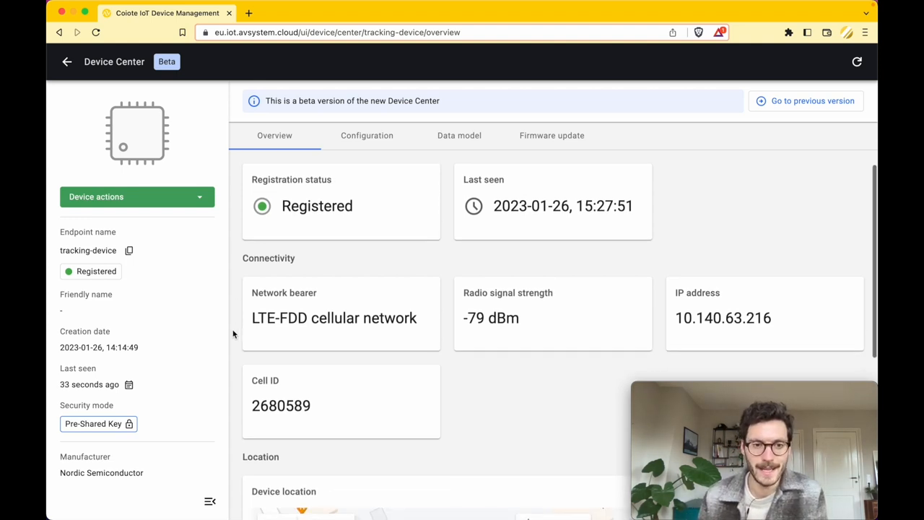
scroll(down, 3)
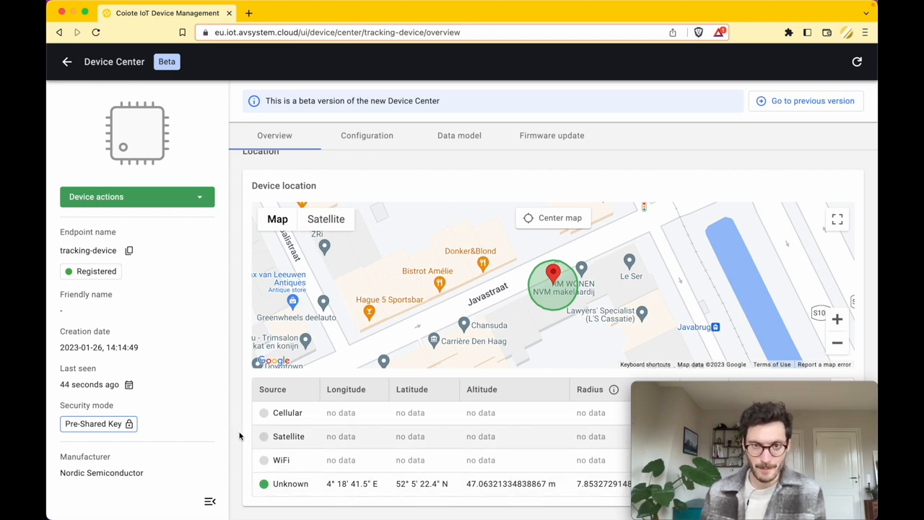
mouse_move(455, 139)
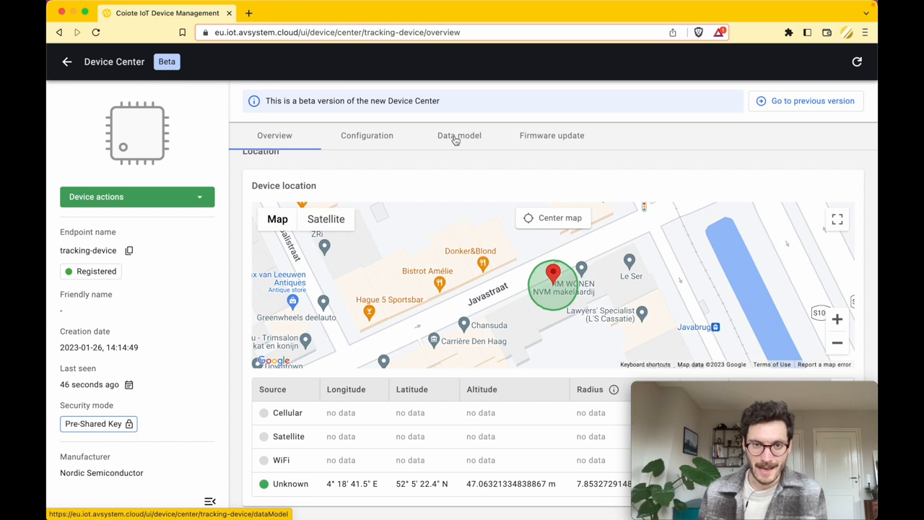
click(460, 136)
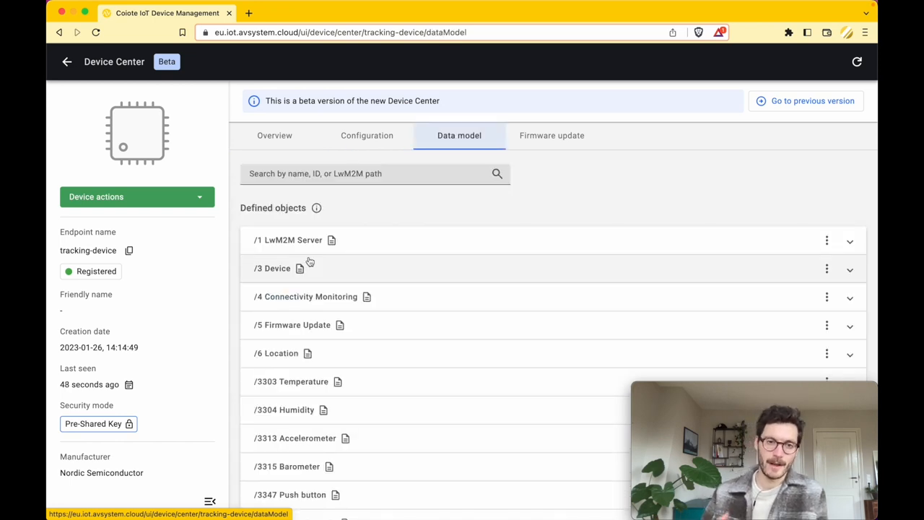
mouse_move(286, 359)
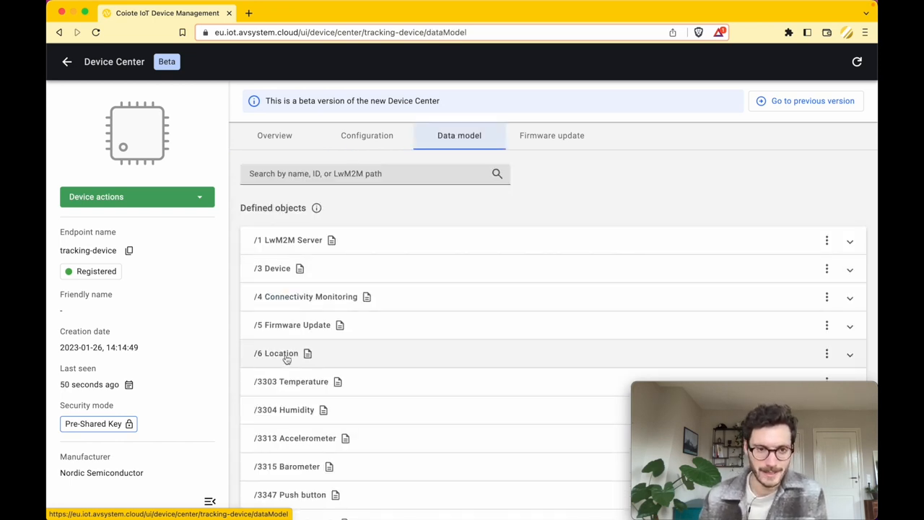
scroll(down, 3)
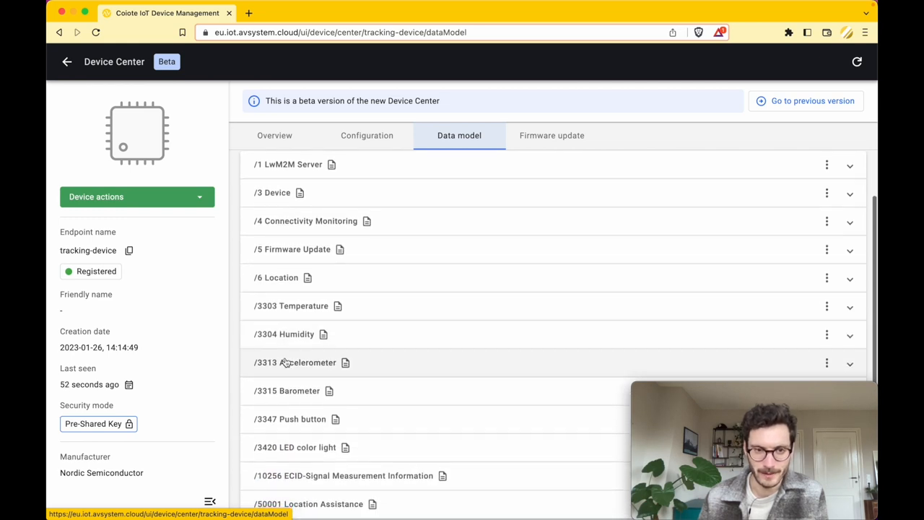
scroll(down, 3)
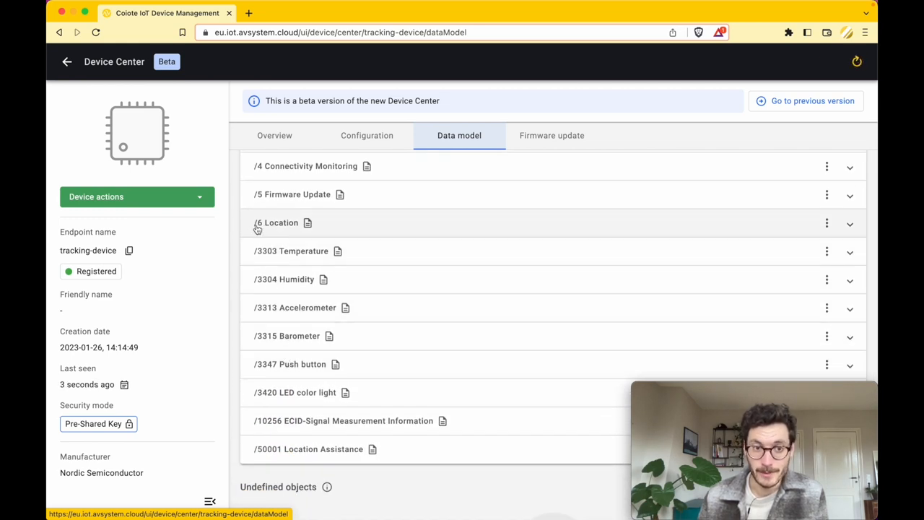
click(276, 222)
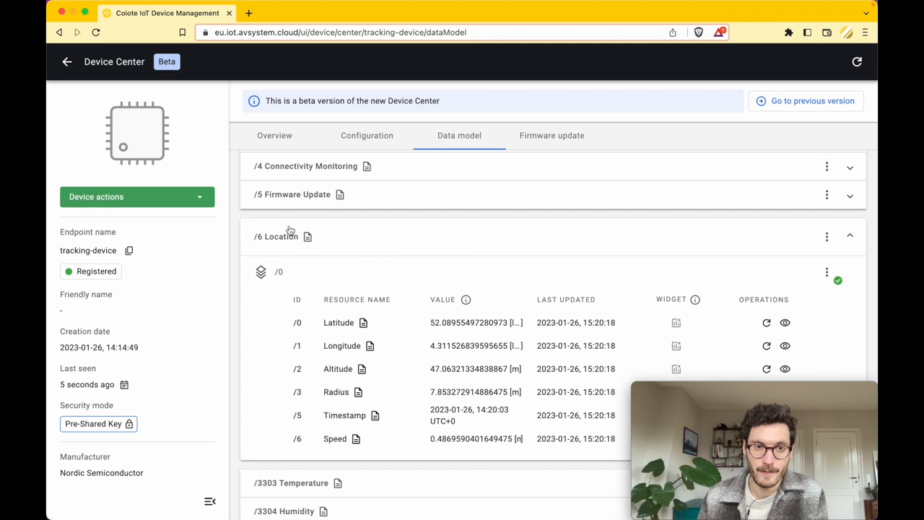
scroll(down, 3)
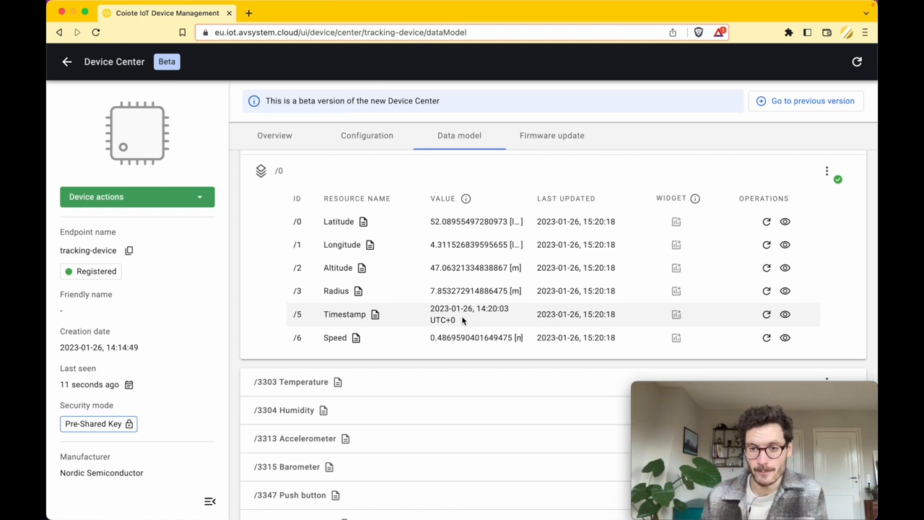
scroll(down, 3)
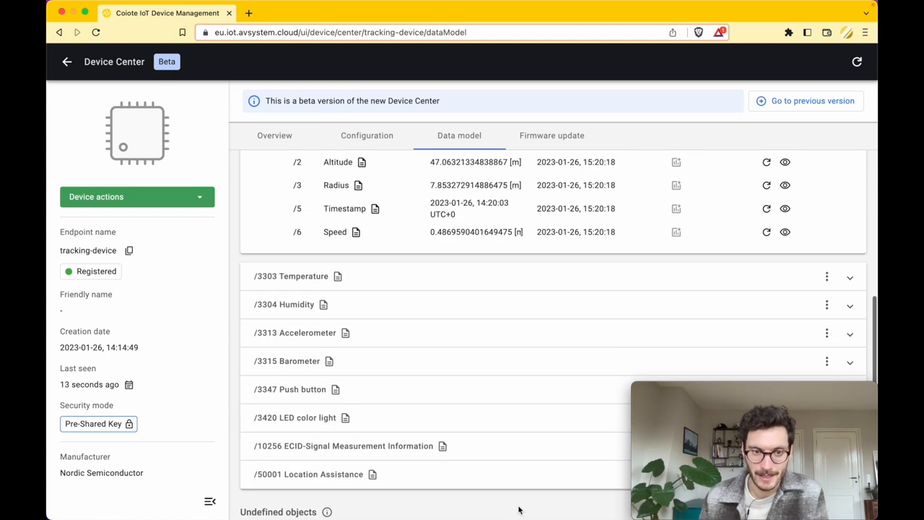
click(291, 276)
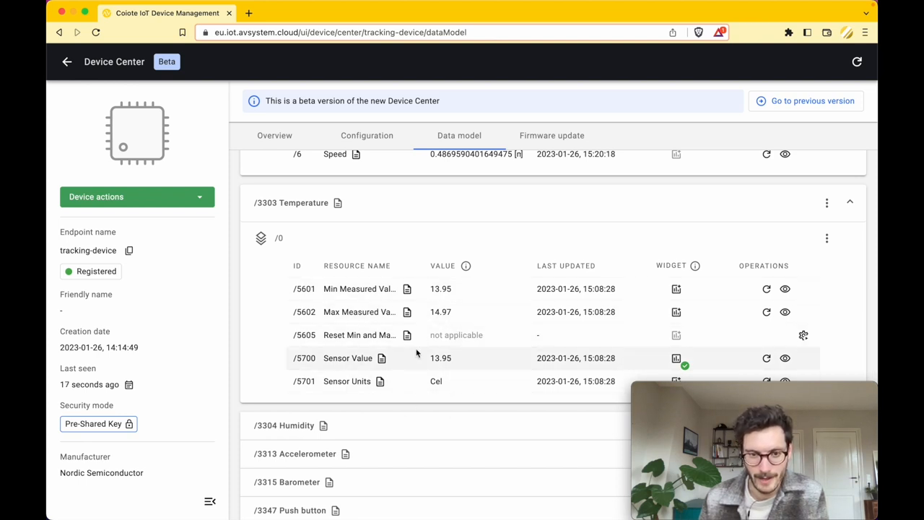
mouse_move(461, 392)
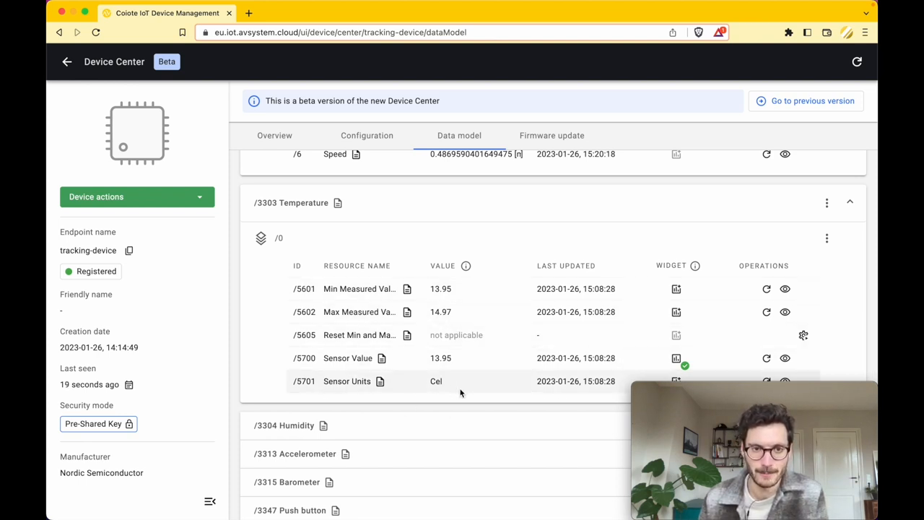
click(850, 202)
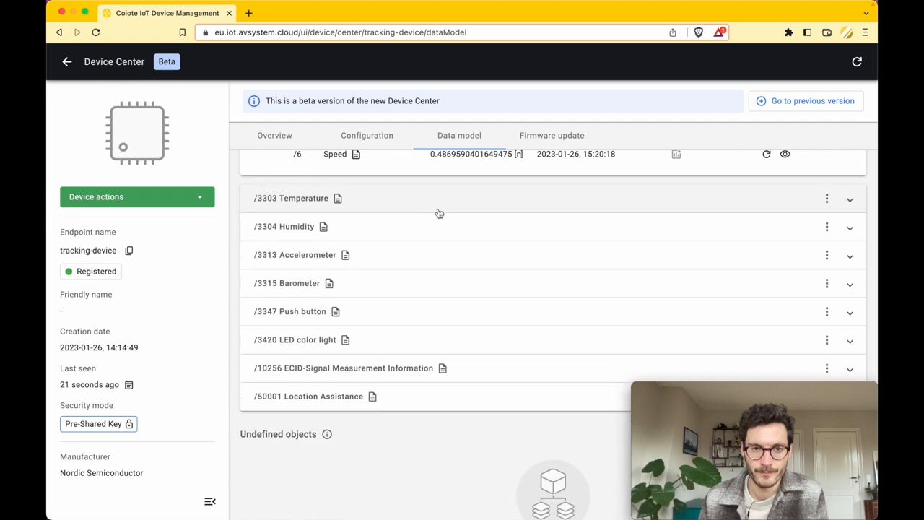
click(275, 135)
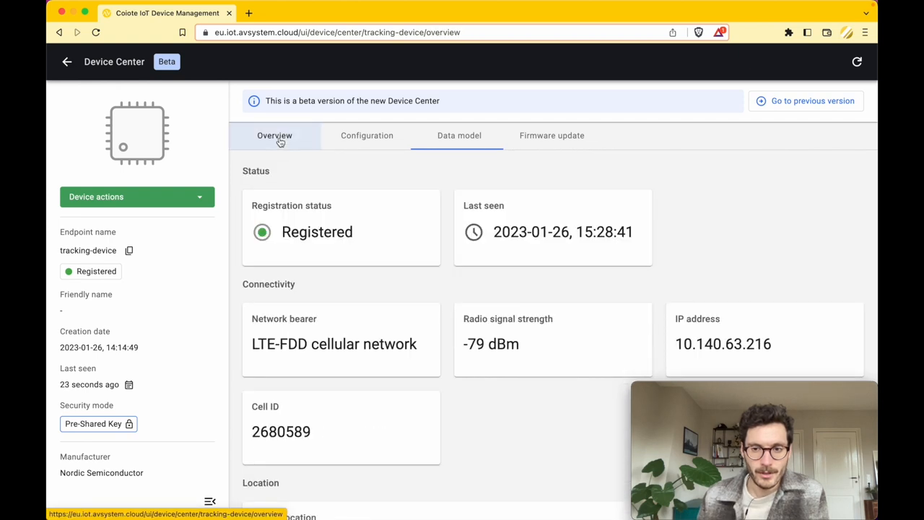